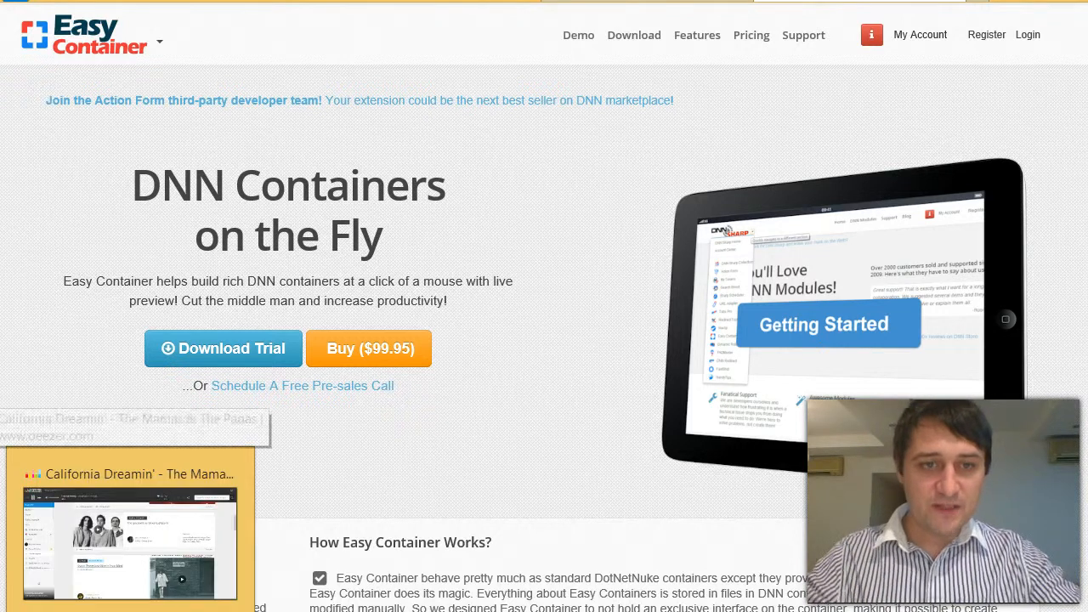
Scroll through the DNN test site's home page to view its blue banner.
scroll(down, 3)
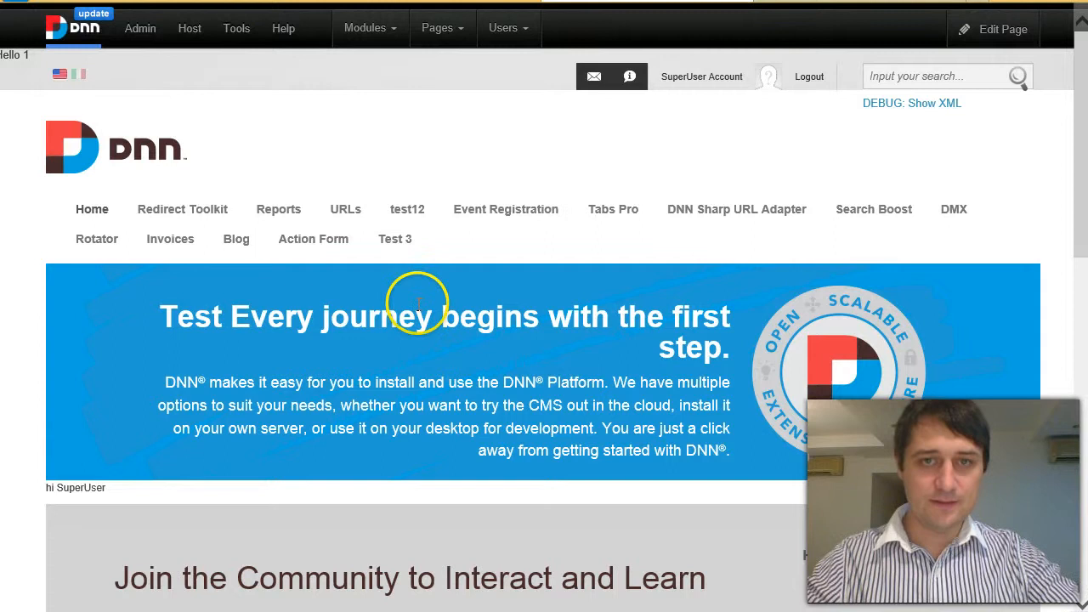
mouse_move(761, 301)
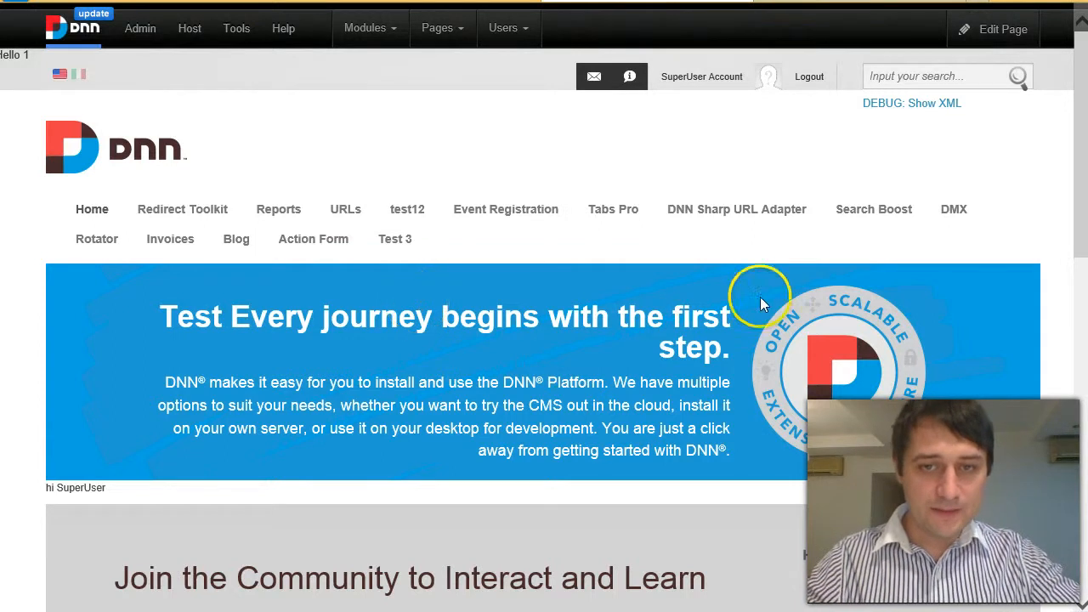
mouse_move(952, 67)
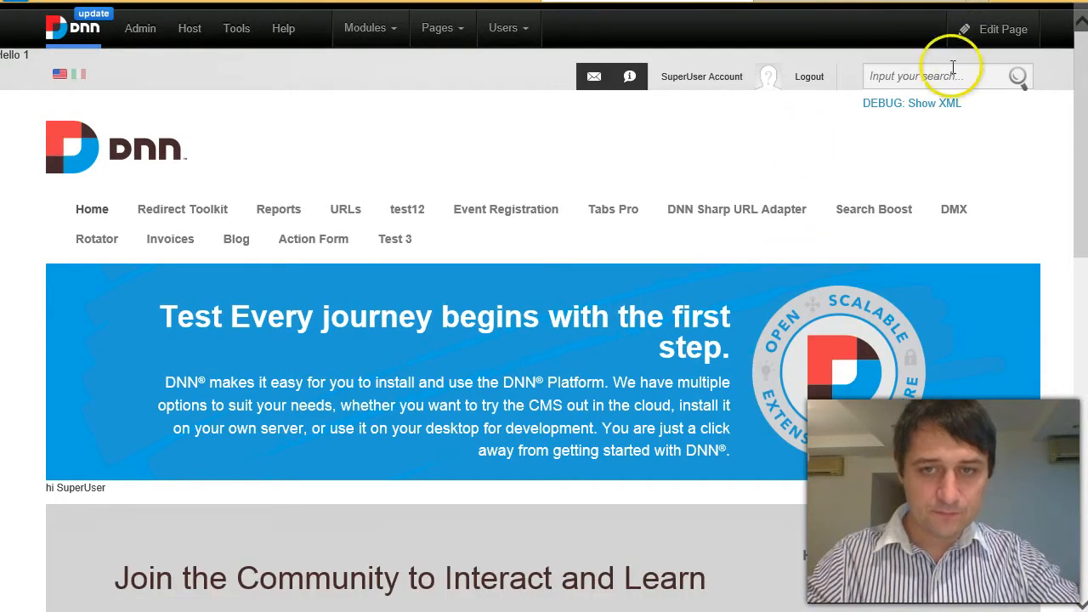
In edit mode, set the banner module's Module Container to Host: EasyContainer and update.
click(992, 29)
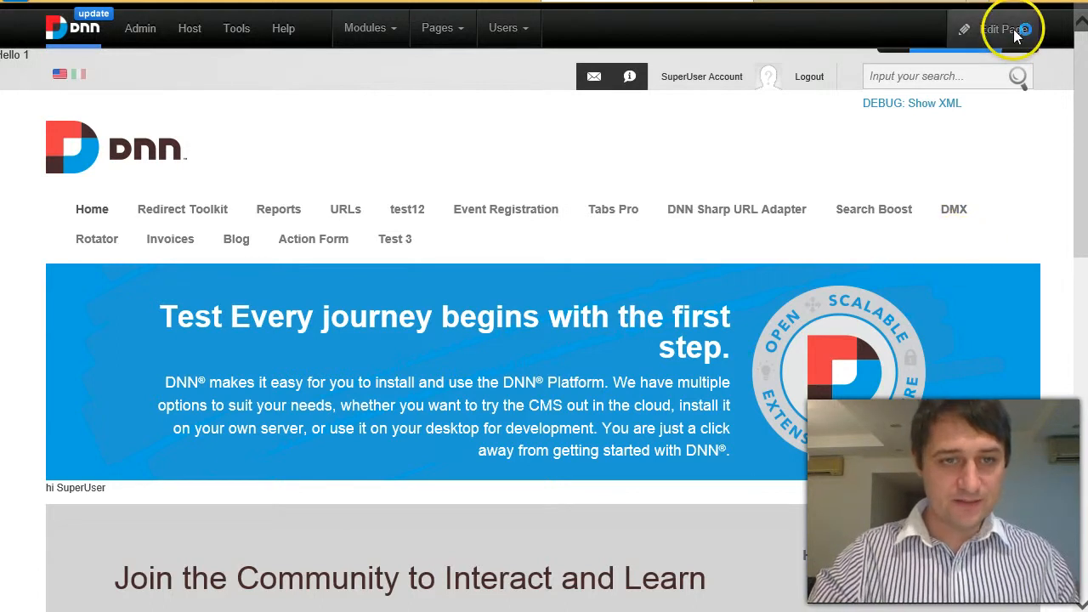
click(1003, 28)
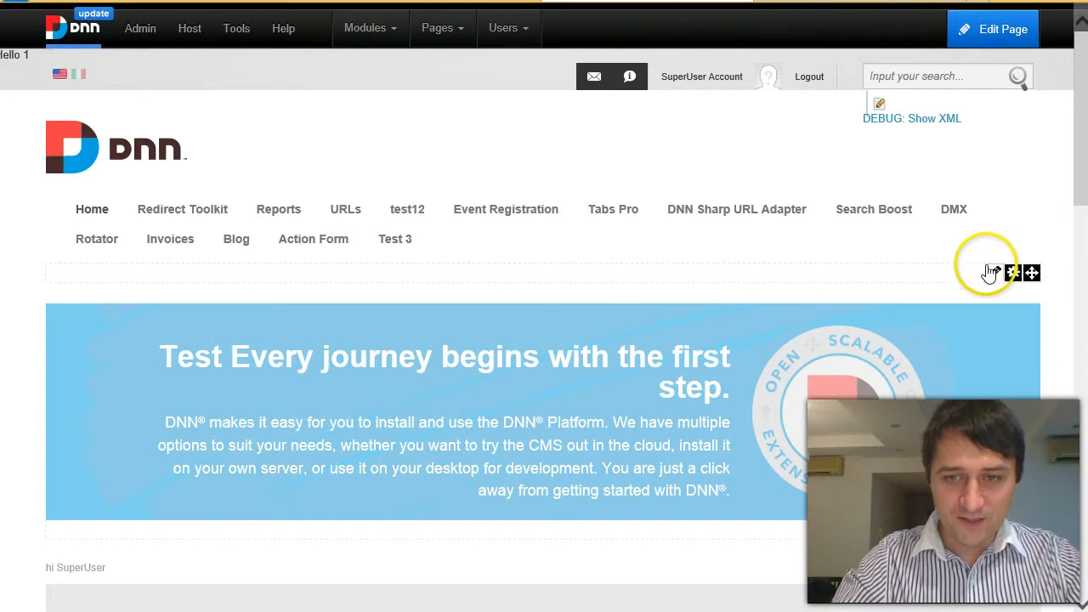
click(994, 272)
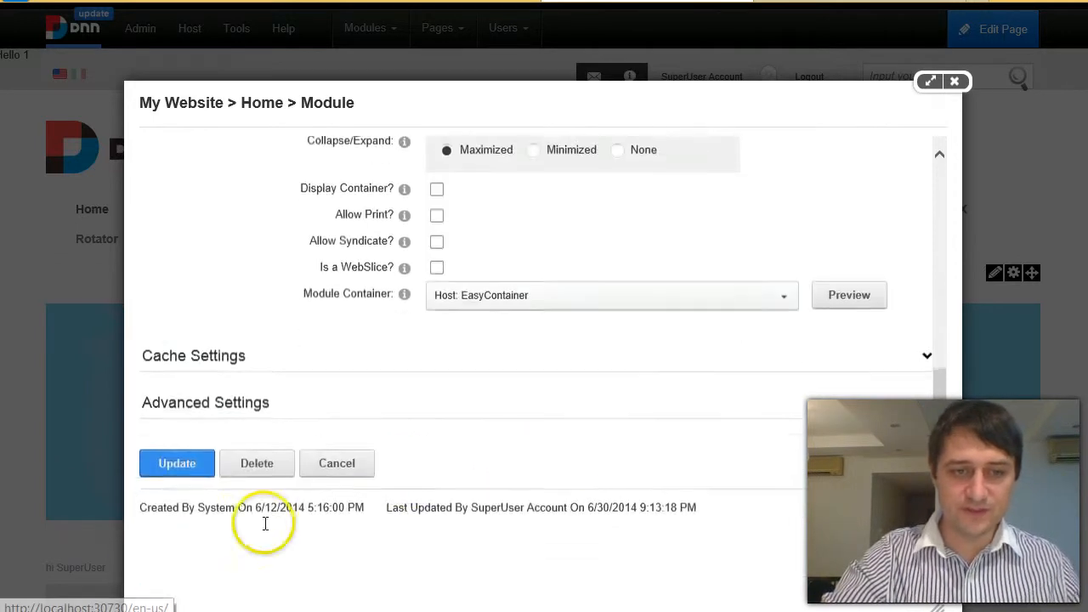
click(177, 463)
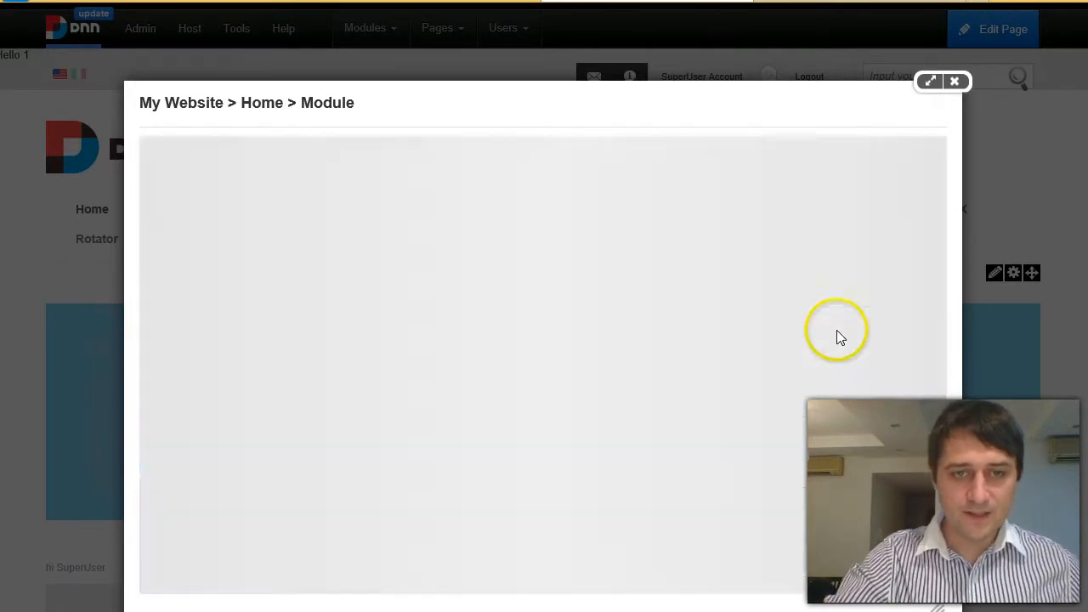
click(953, 81)
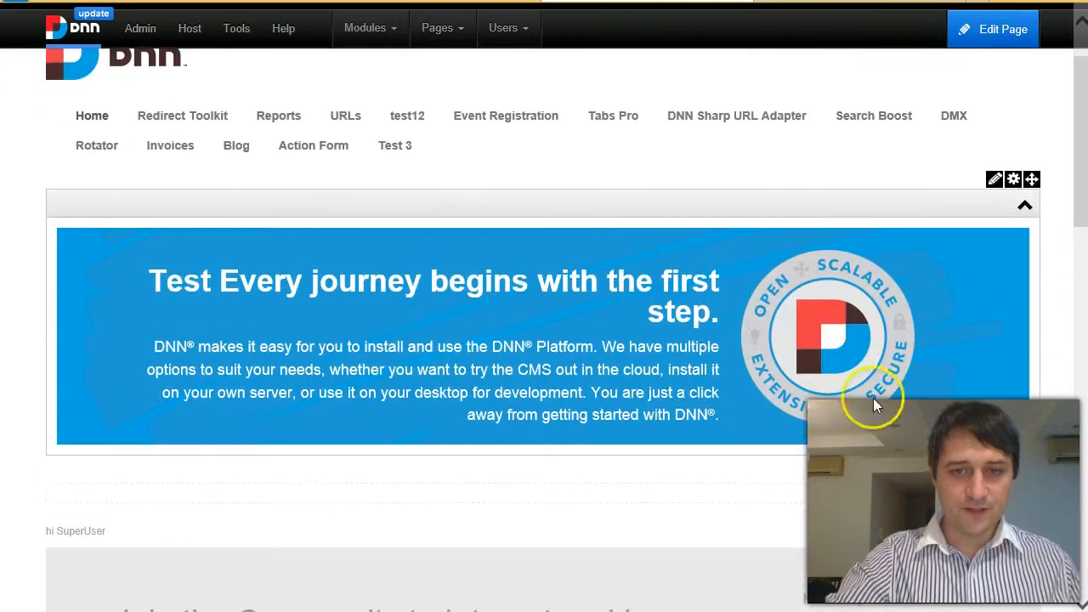
mouse_move(891, 459)
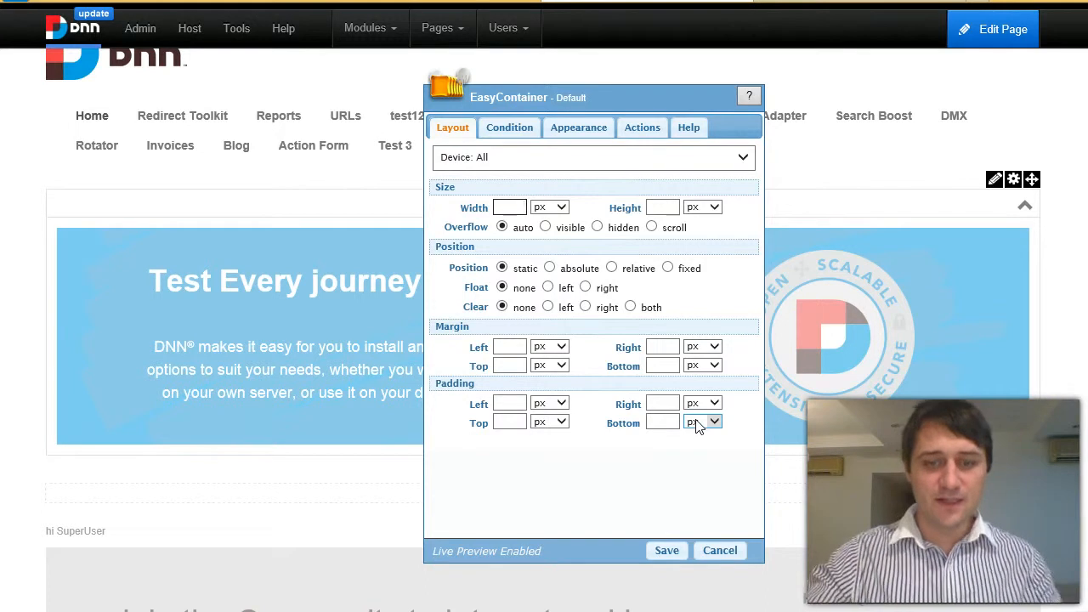
text(200)
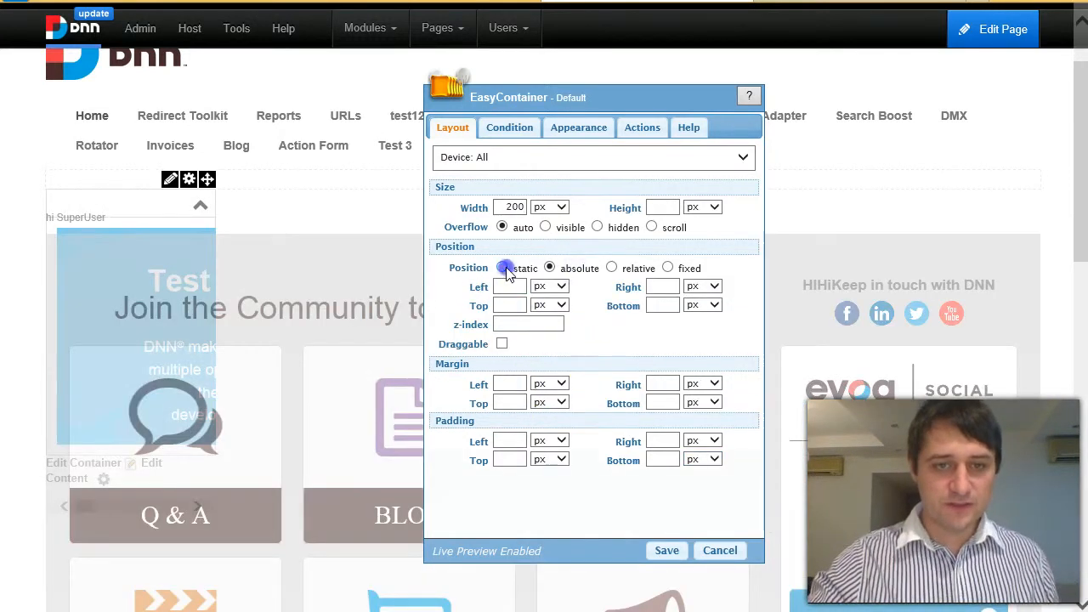
click(502, 267)
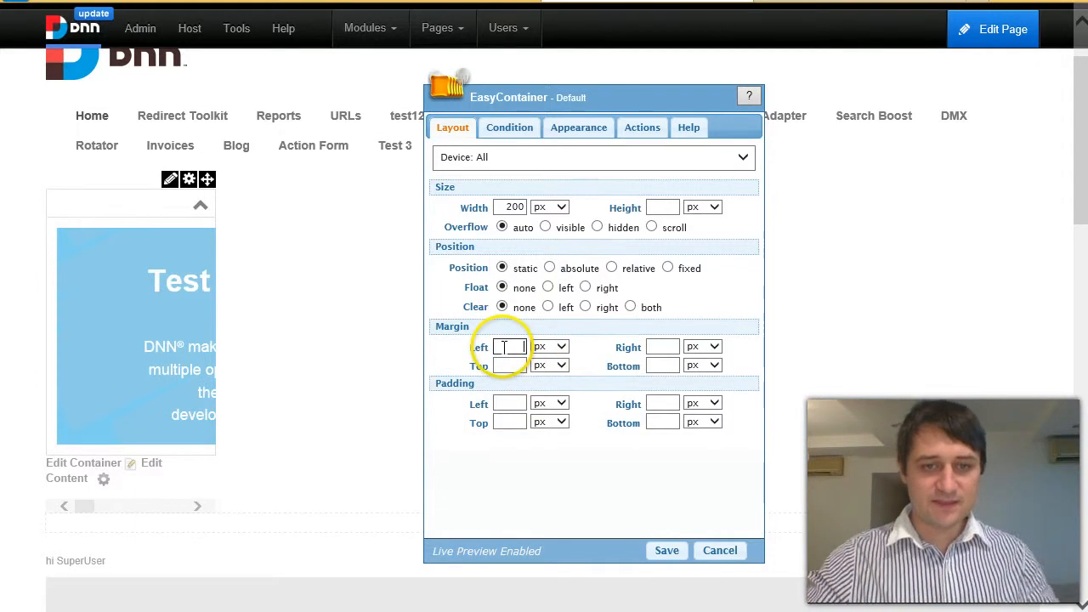
text(4)
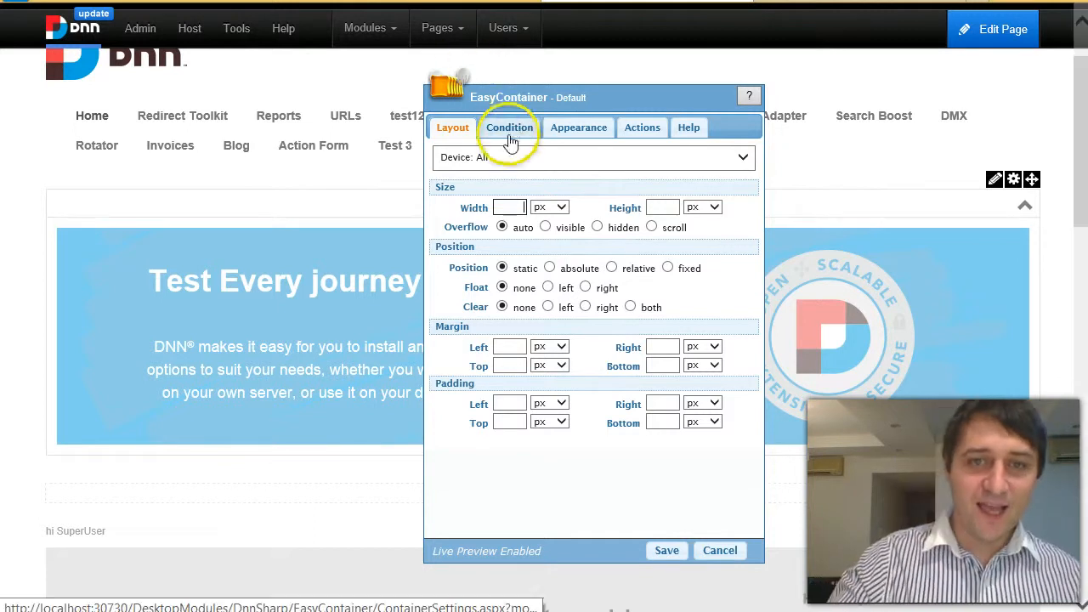
Preview a red root-container background, browse Titlebar styling, then return to Root Container styles.
click(579, 127)
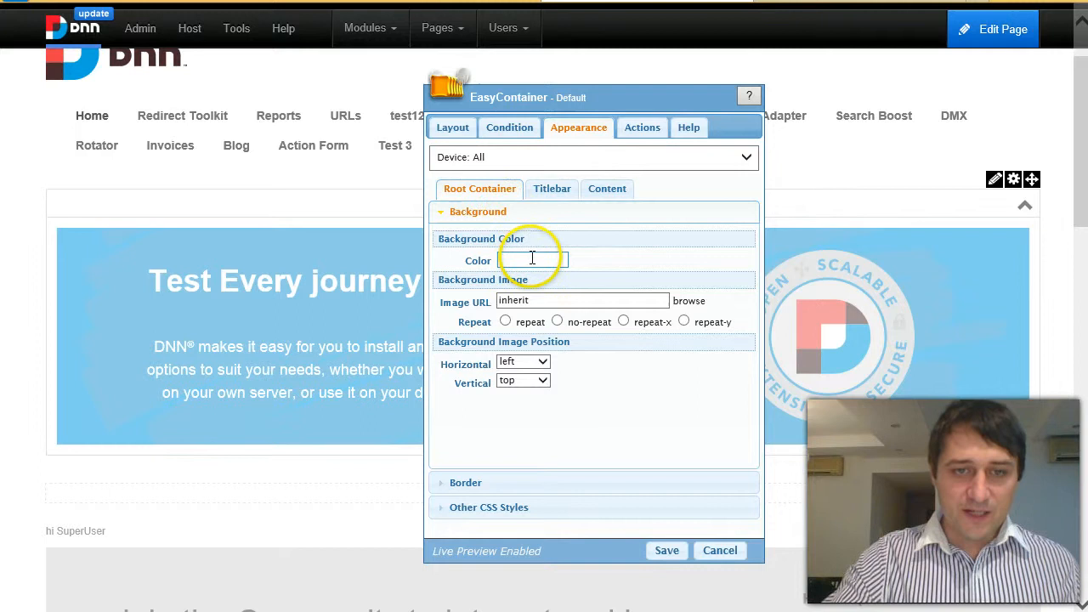
click(532, 260)
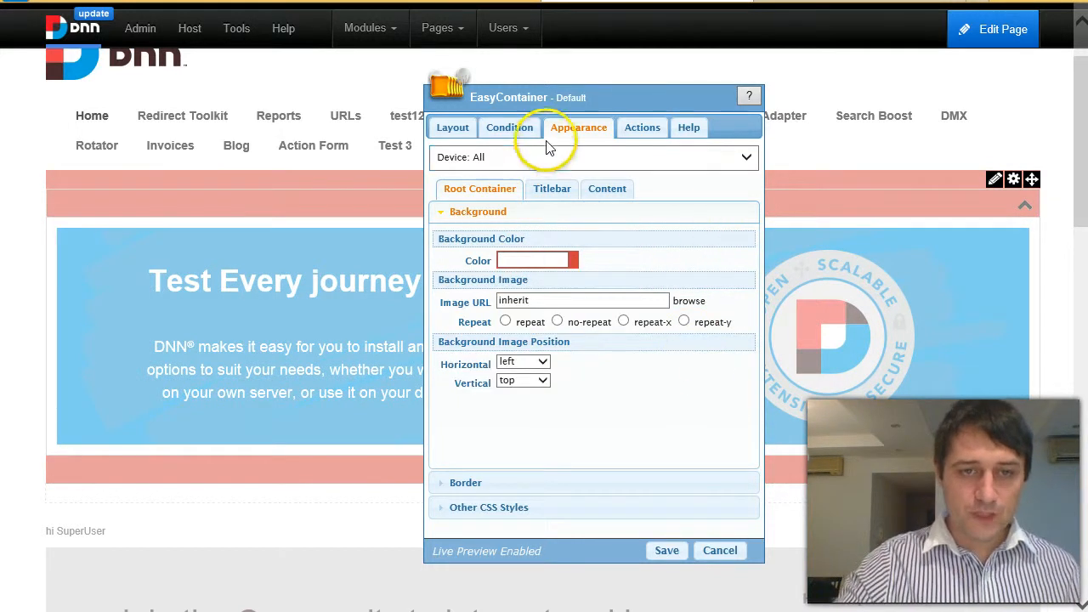
click(551, 188)
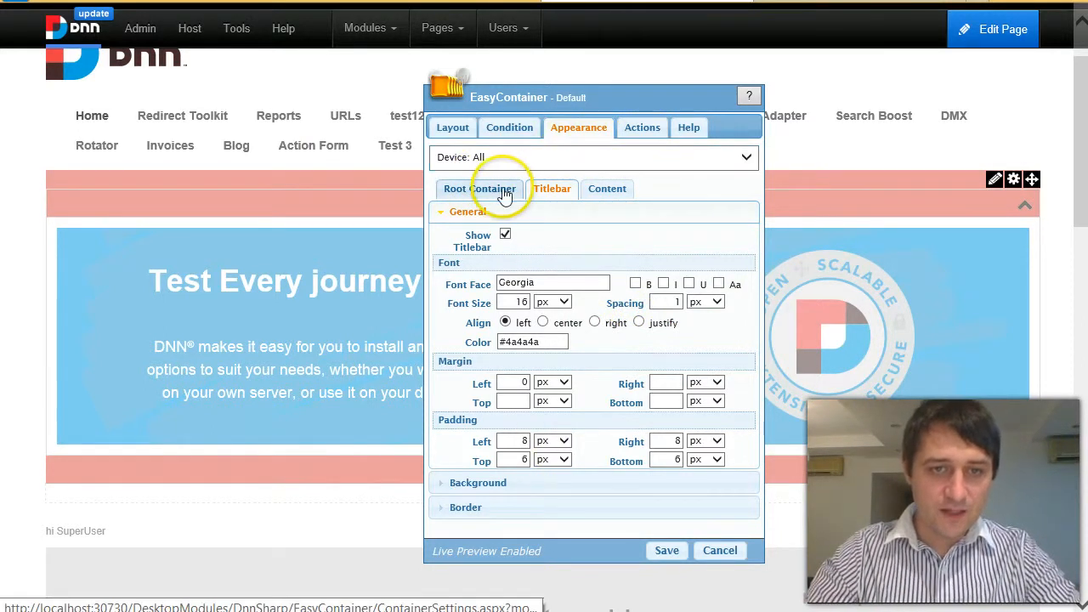
click(480, 188)
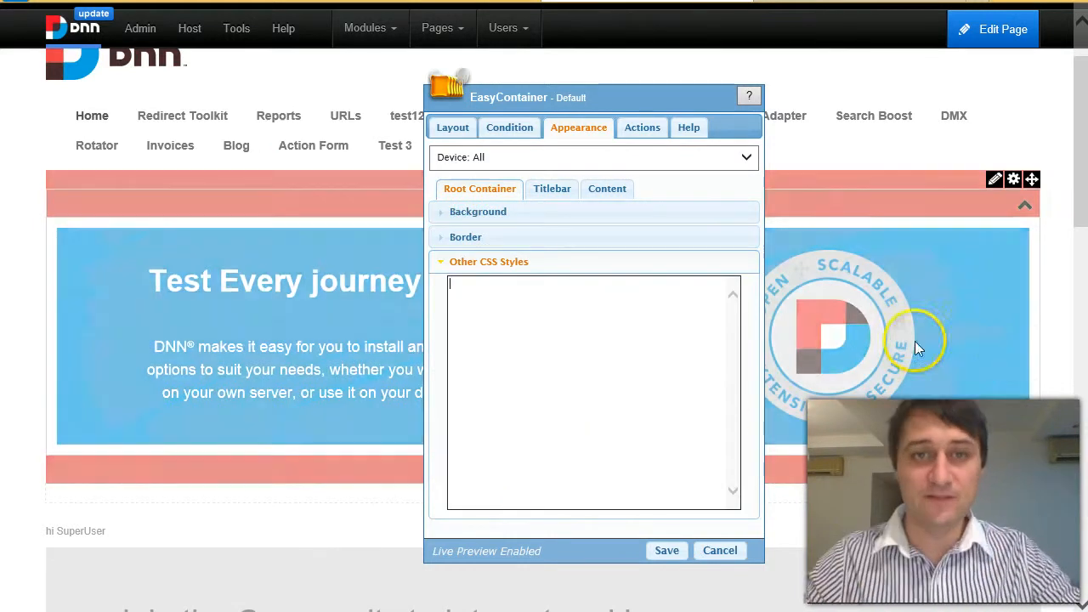
mouse_move(803, 143)
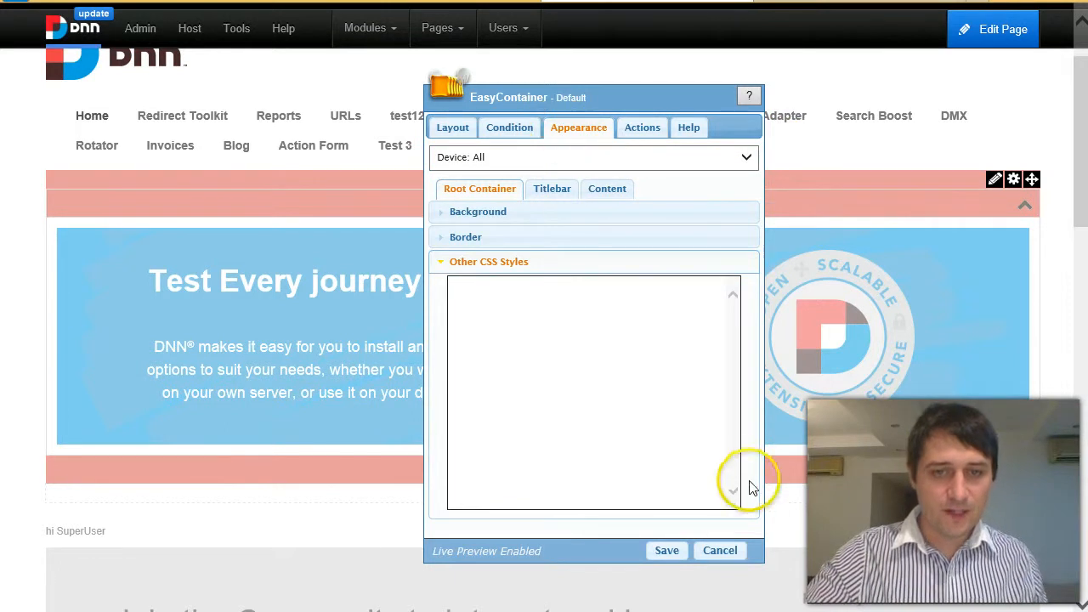
Cancel the red background and reopen Edit Container on the Layout tab for a percentage width.
click(718, 550)
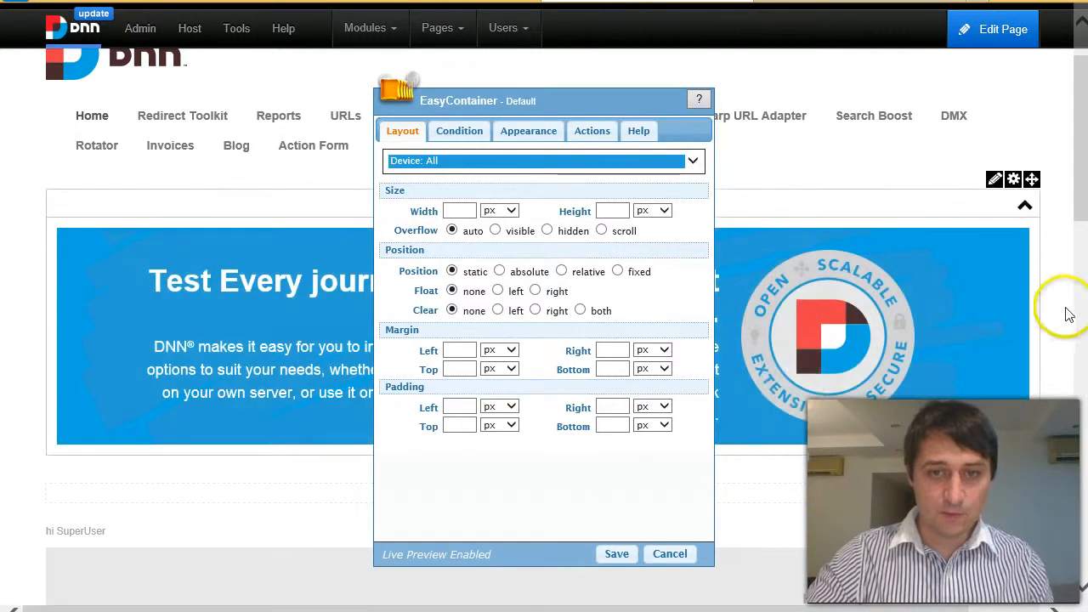
mouse_move(867, 365)
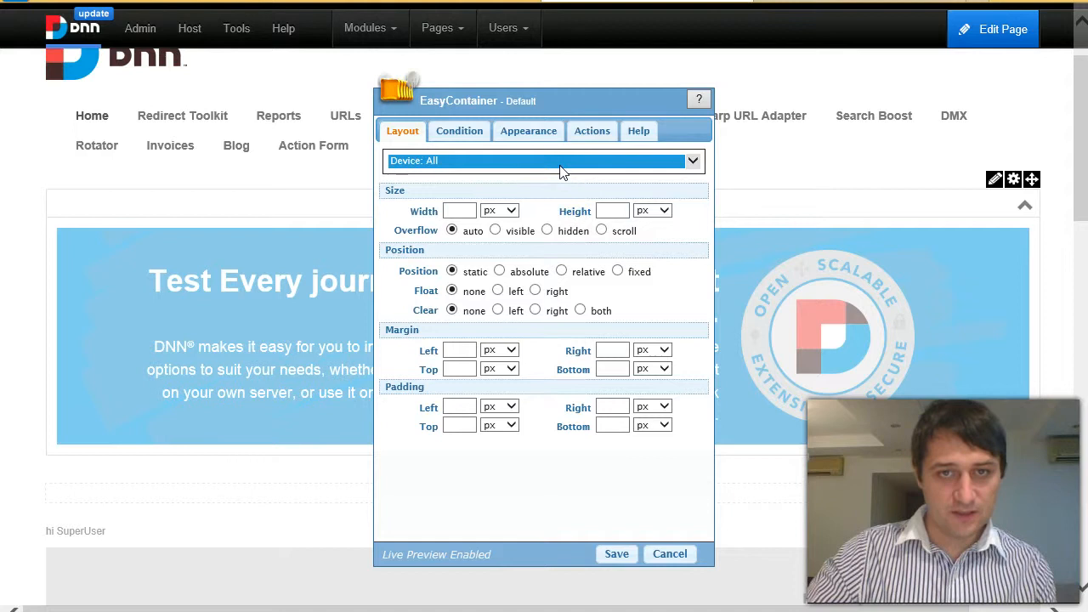
click(543, 161)
text(50)
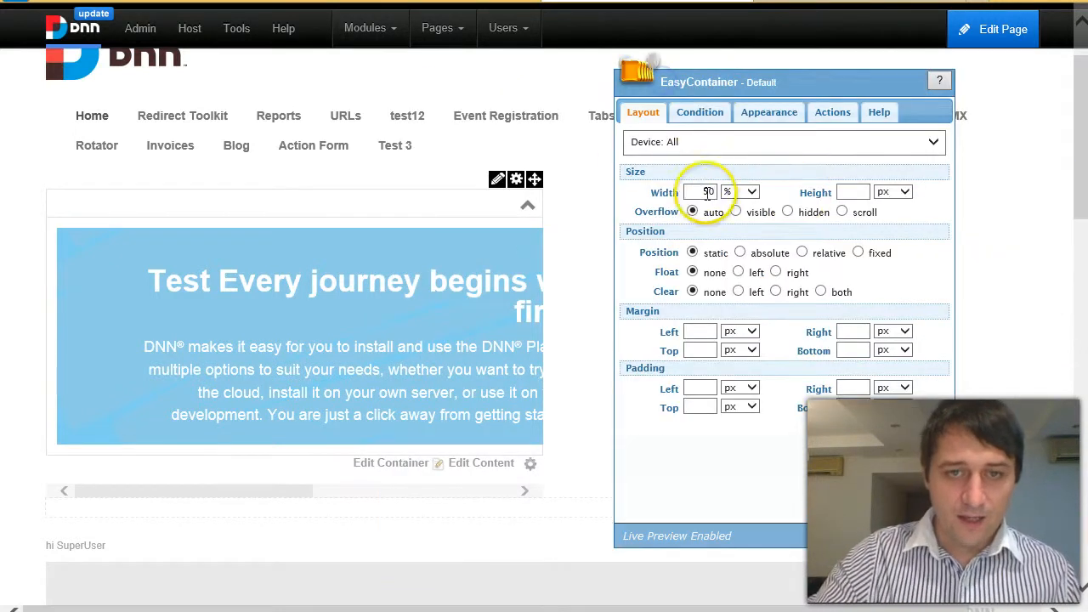
For Device: Phone, set State to Visible and Width to 100.
click(782, 141)
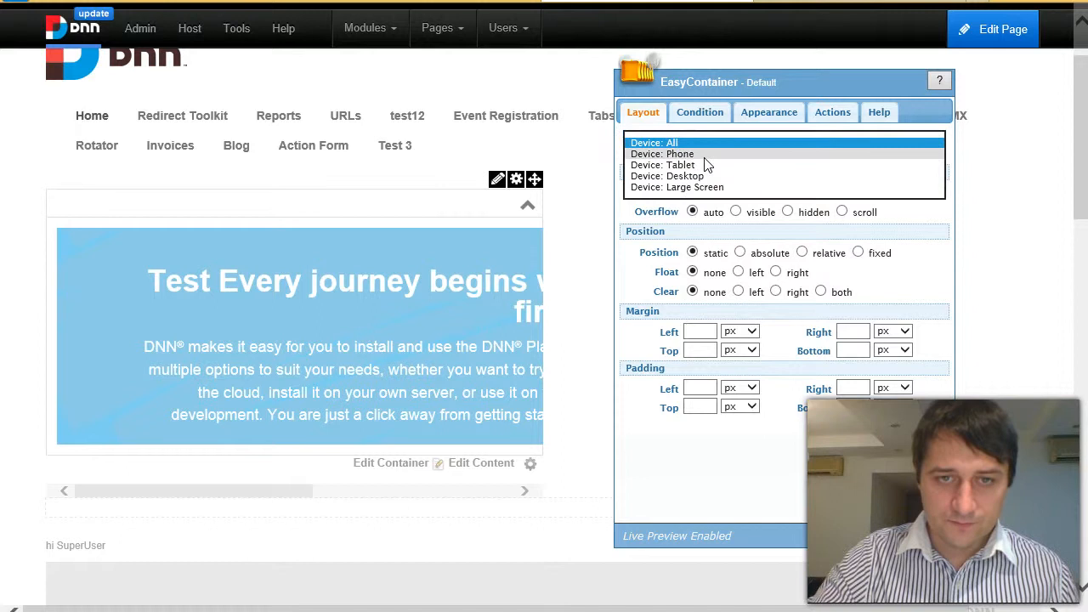
click(671, 154)
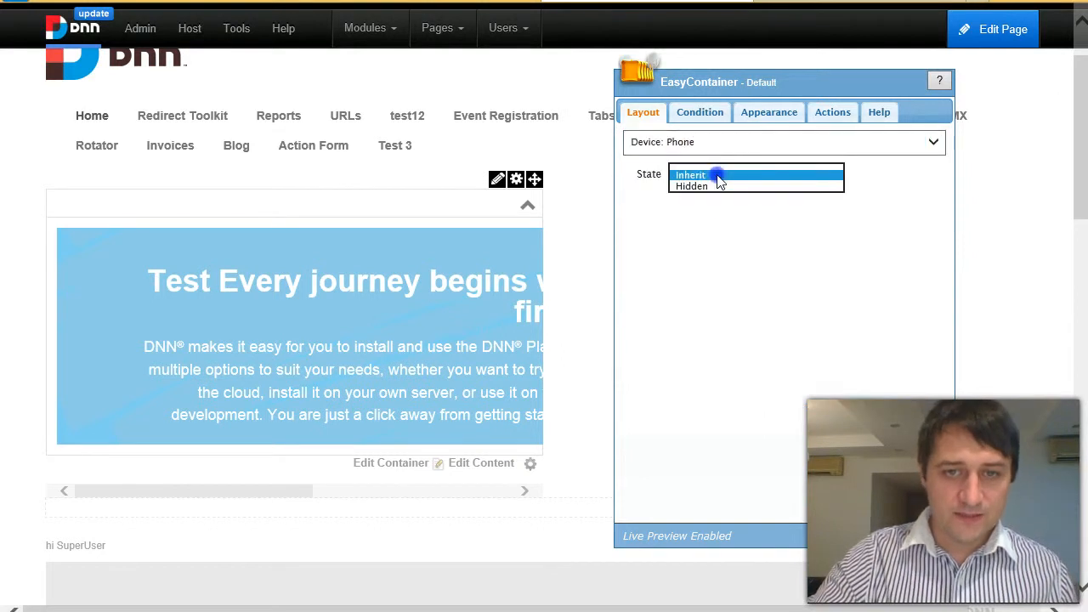
click(718, 174)
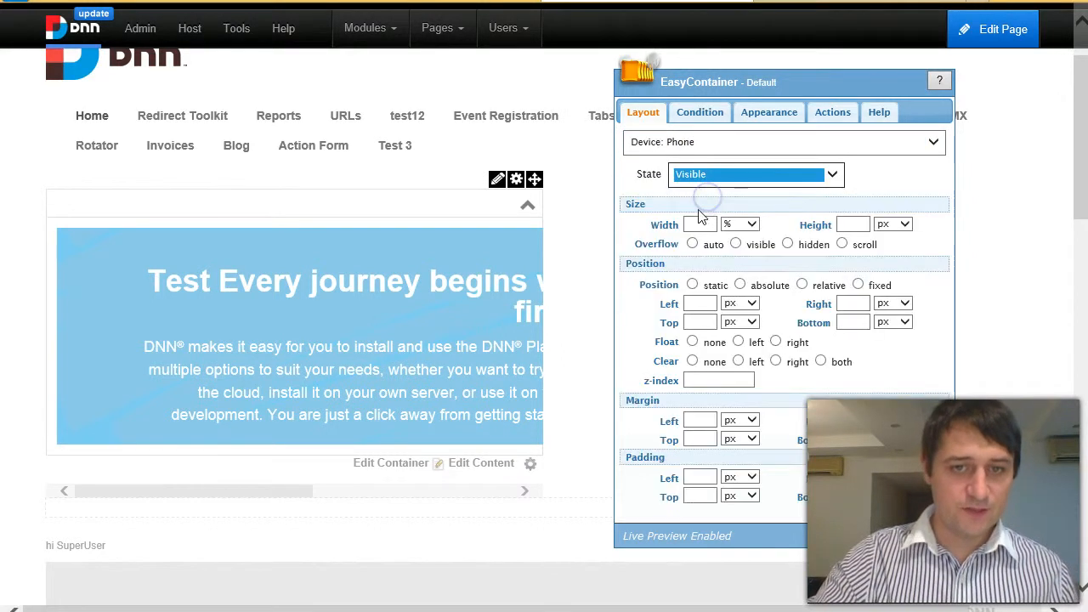
text(100)
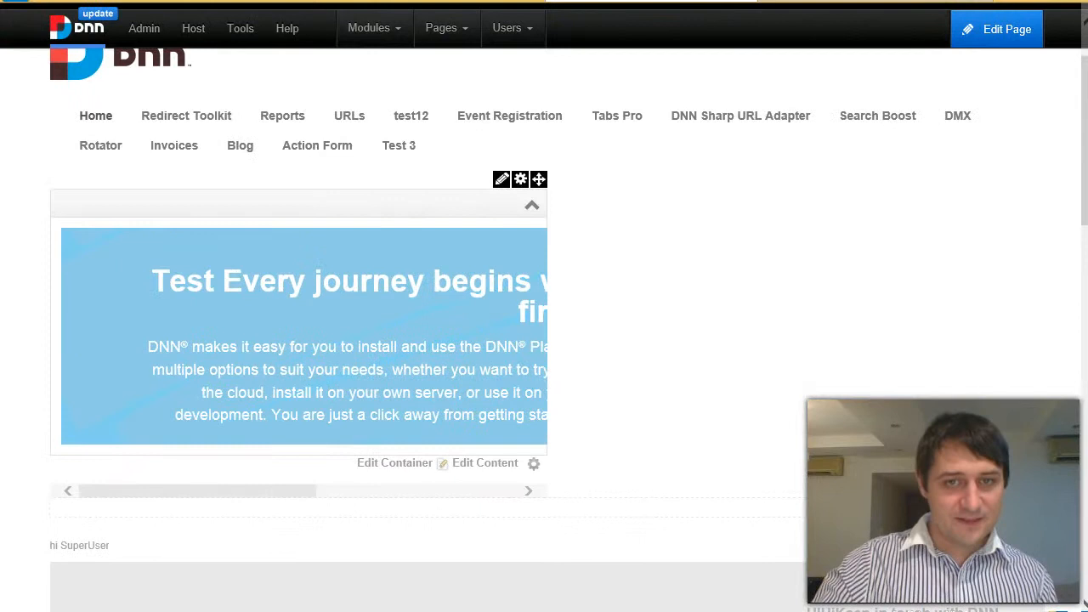
mouse_move(701, 318)
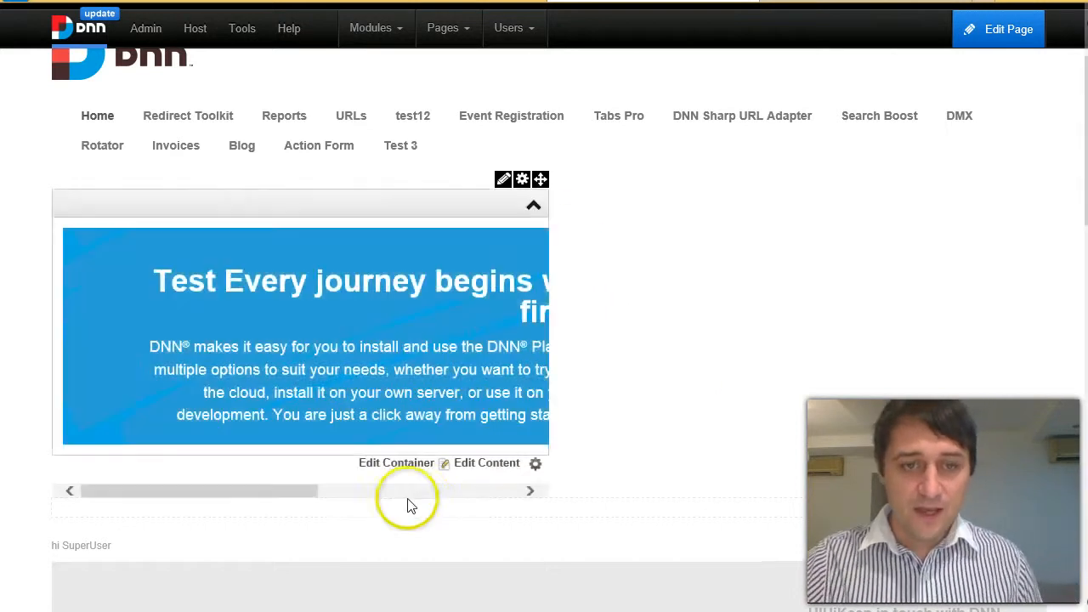
Reopen the banner's EasyContainer editor showing the 50% width for all devices.
click(396, 462)
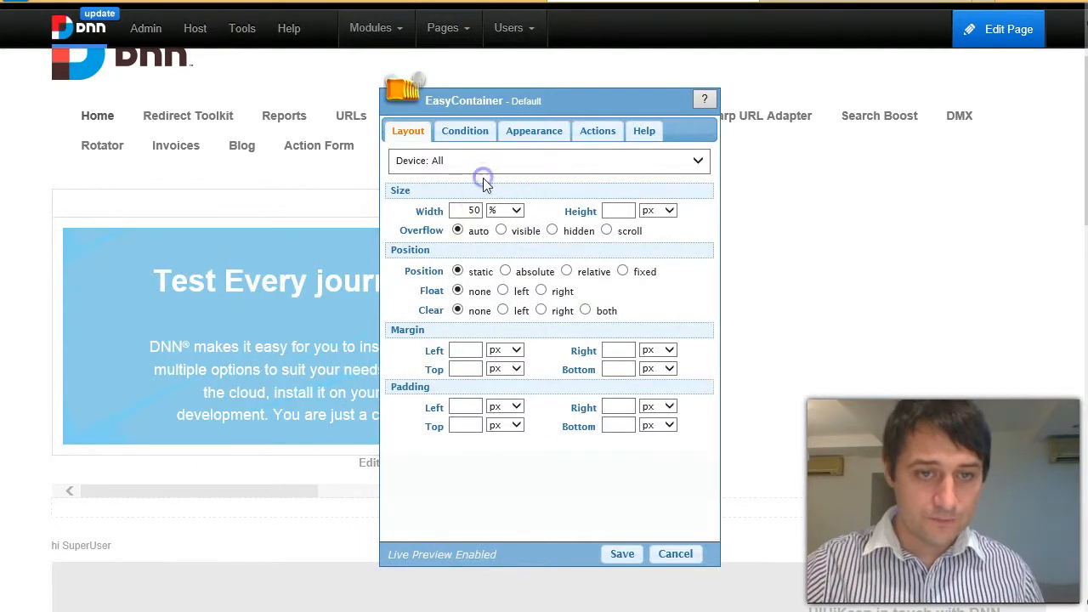
Set the banner container's State to Hidden for phones and save the layout.
click(548, 161)
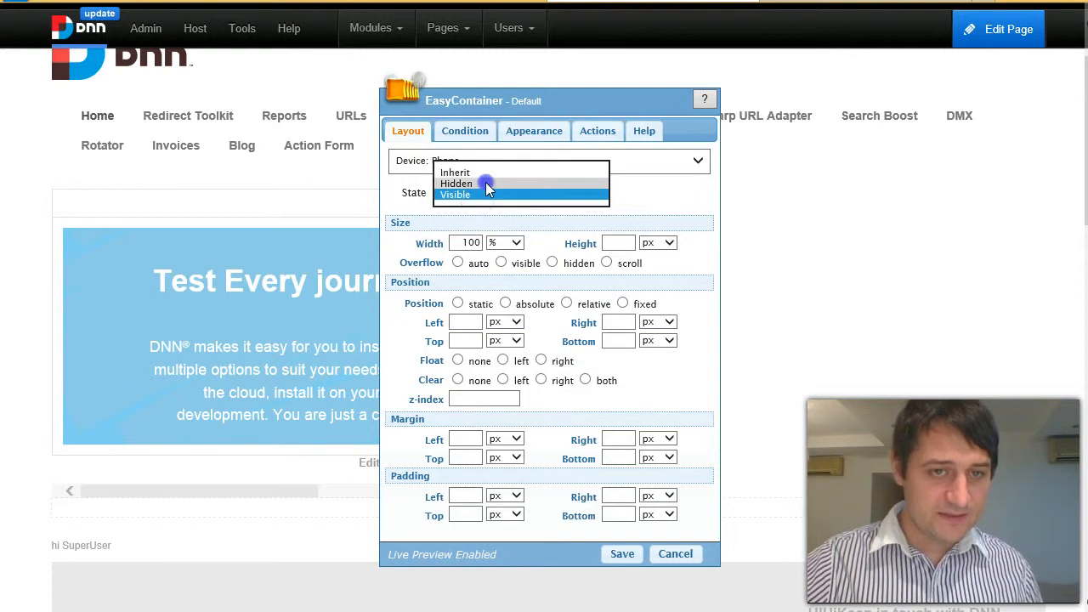
click(456, 183)
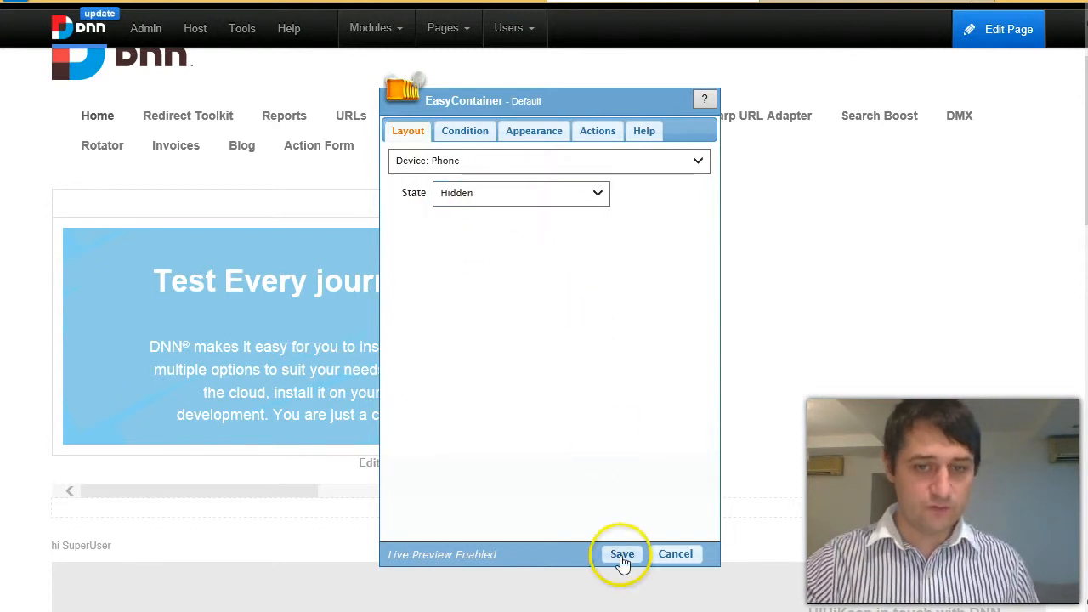
click(621, 554)
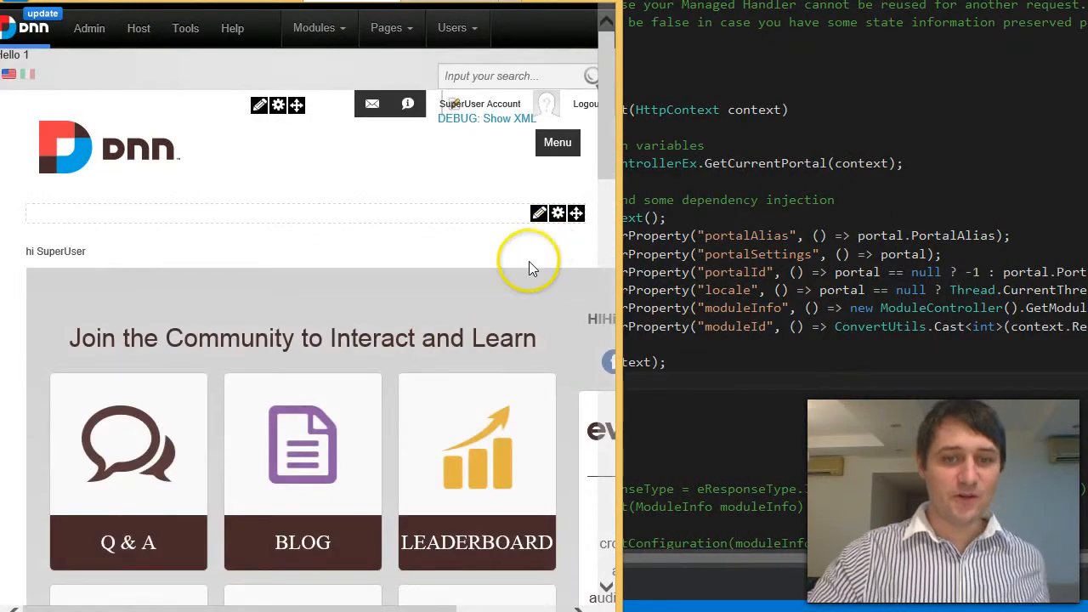
scroll(down, 3)
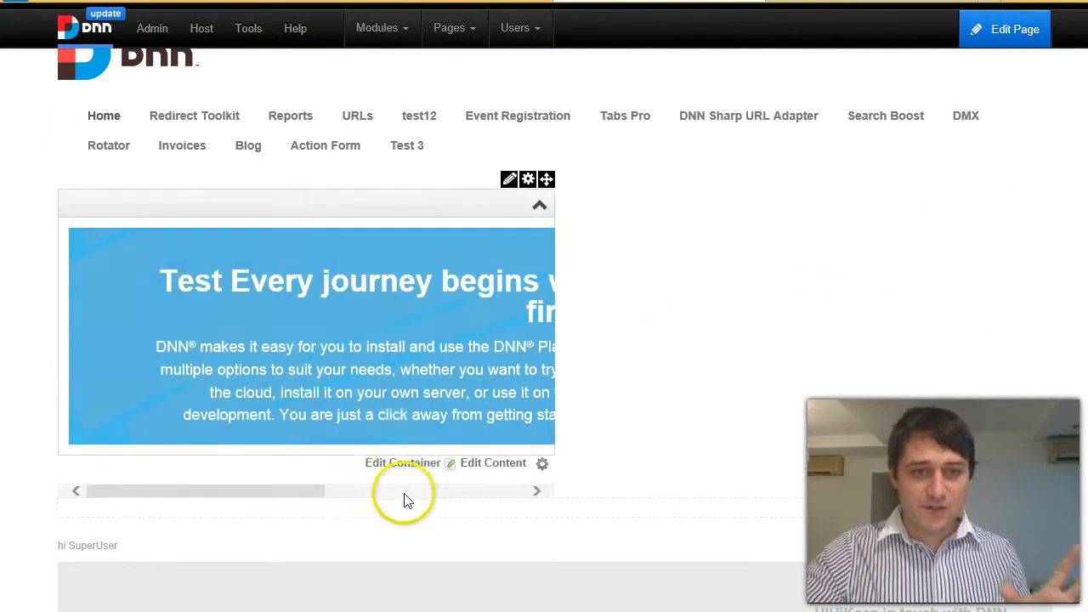
On the banner's Condition tab, select the [Browser:IsMobileDevice] condition expression.
click(402, 462)
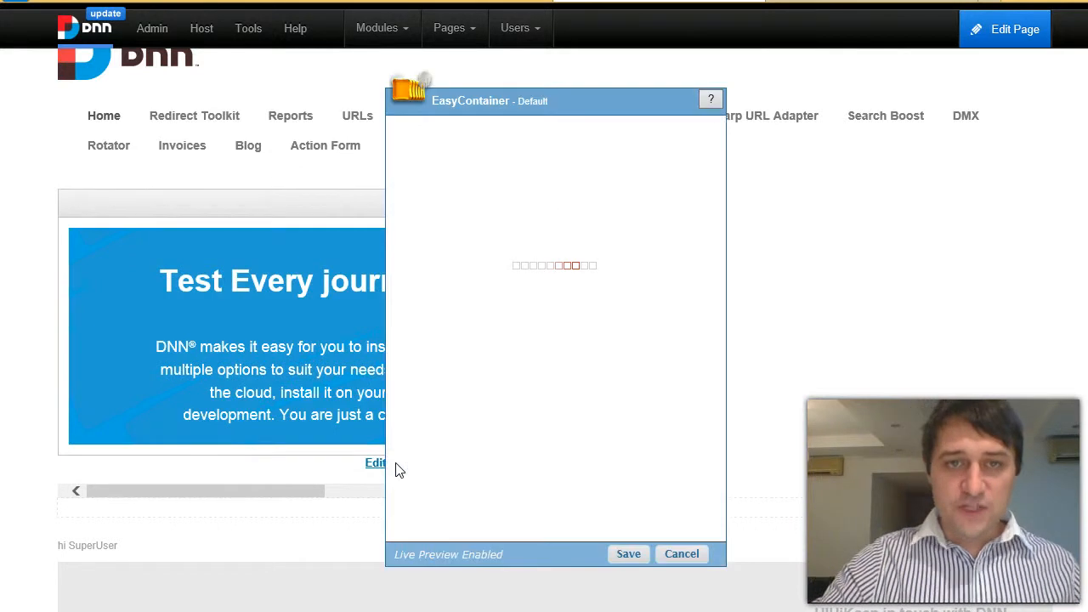
click(471, 130)
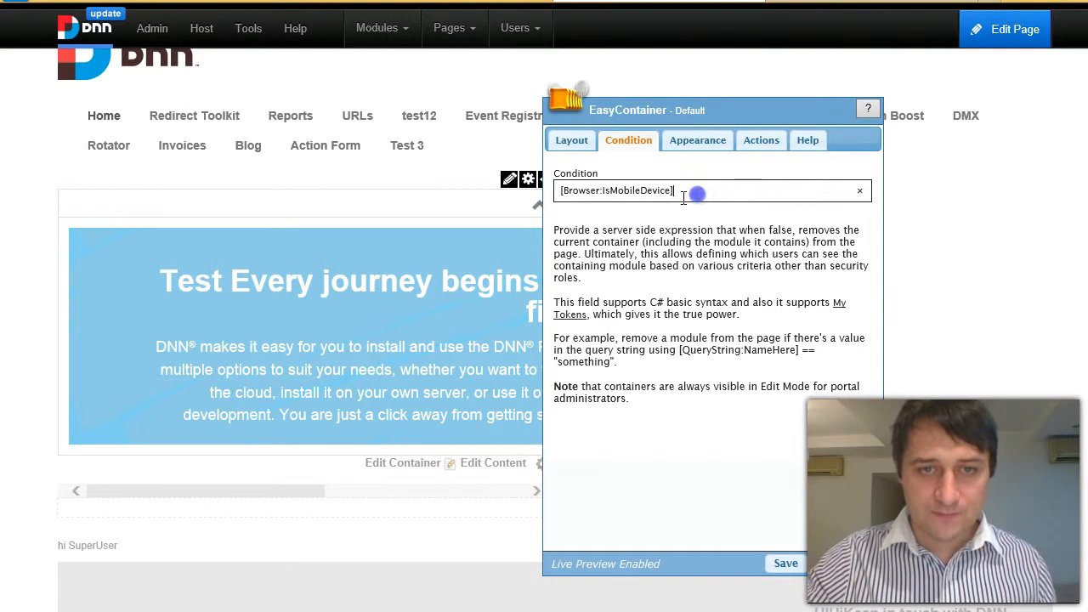
double_click(637, 190)
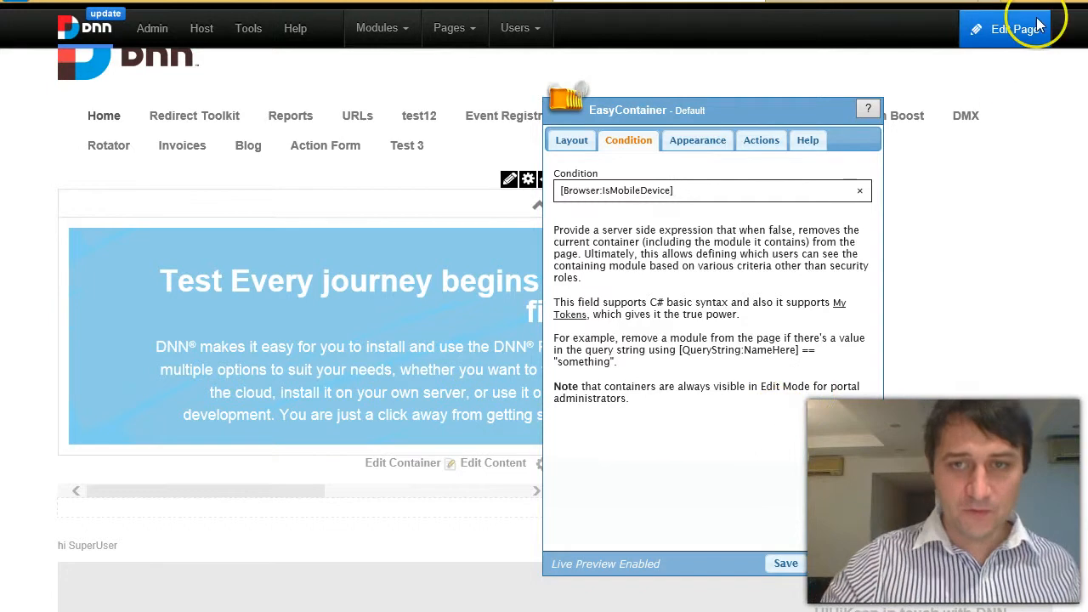
click(1005, 29)
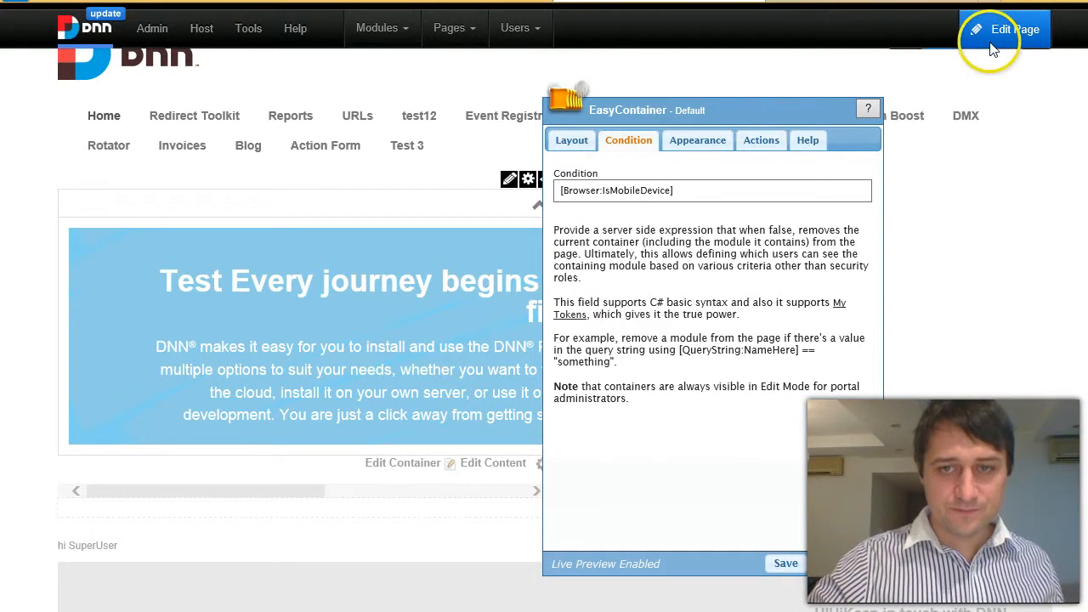
Preview the home page, re-enter edit mode, and confirm the module uses the EasyContainer container.
click(1003, 30)
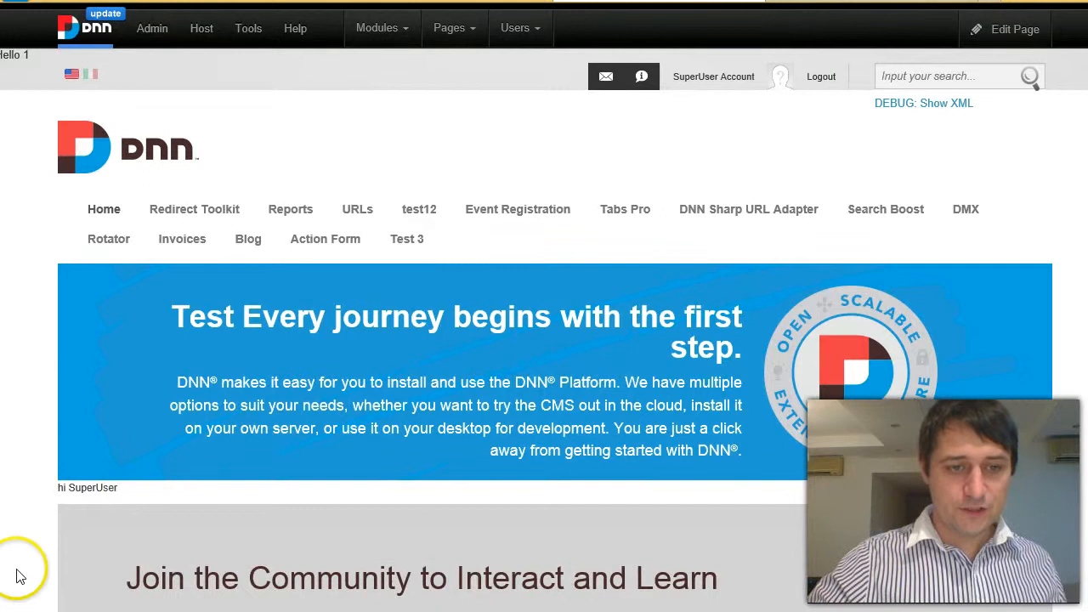
scroll(down, 3)
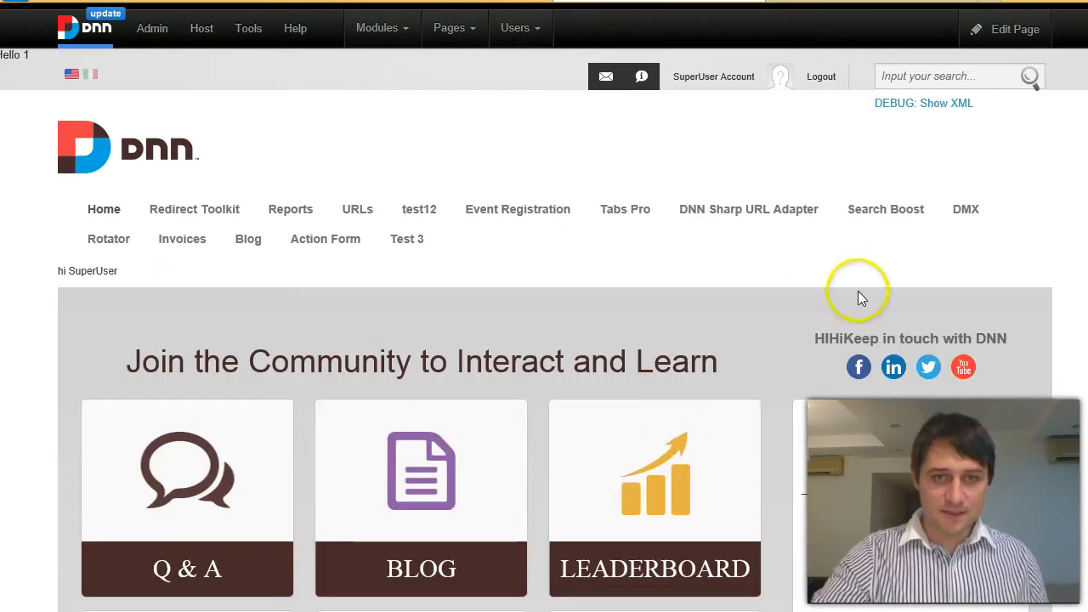
click(1005, 29)
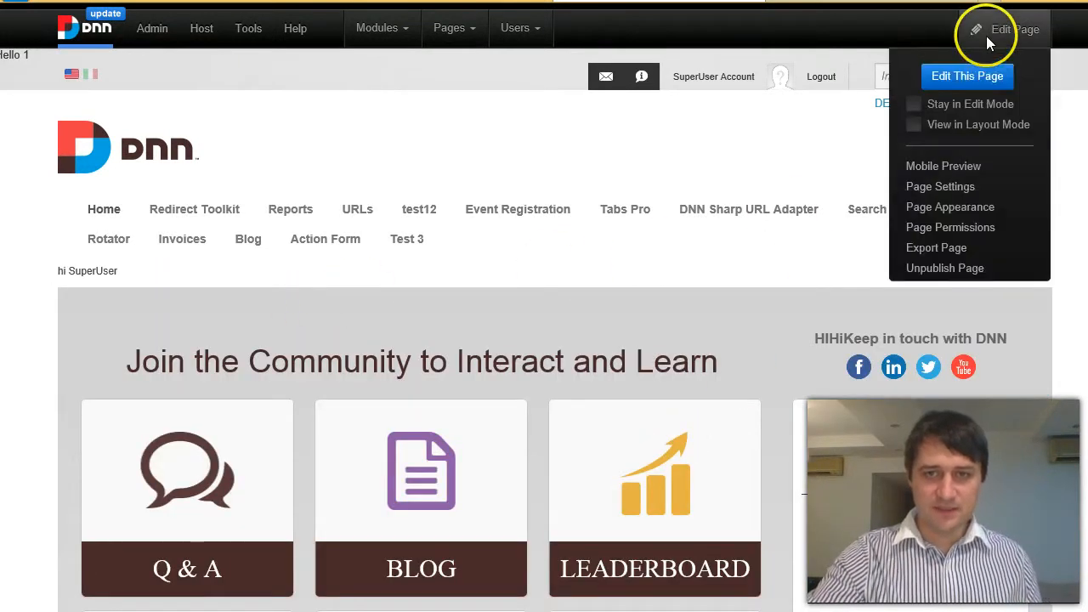
click(912, 103)
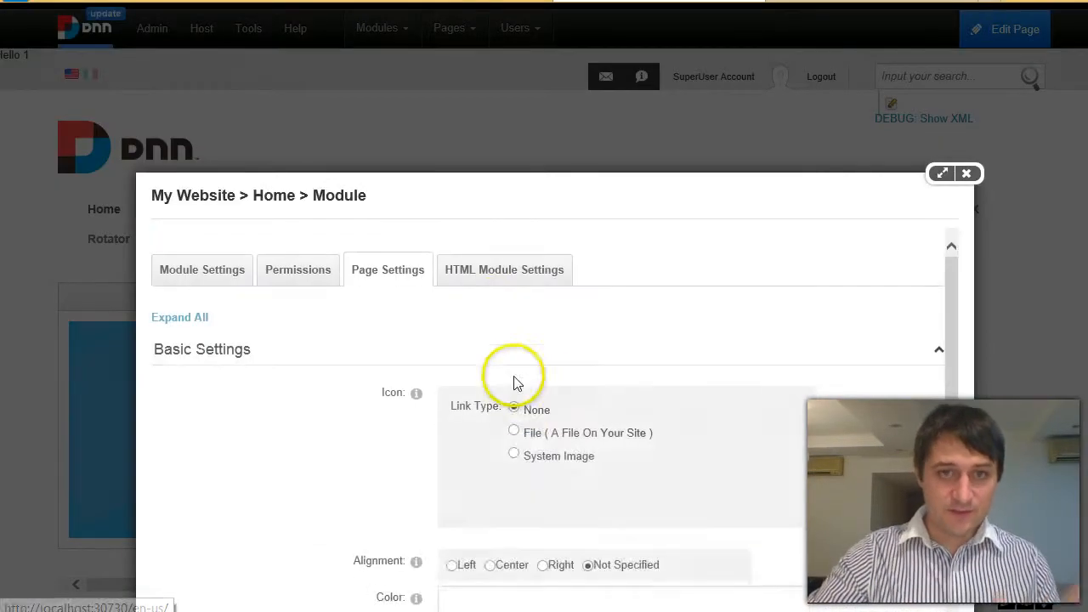
scroll(down, 3)
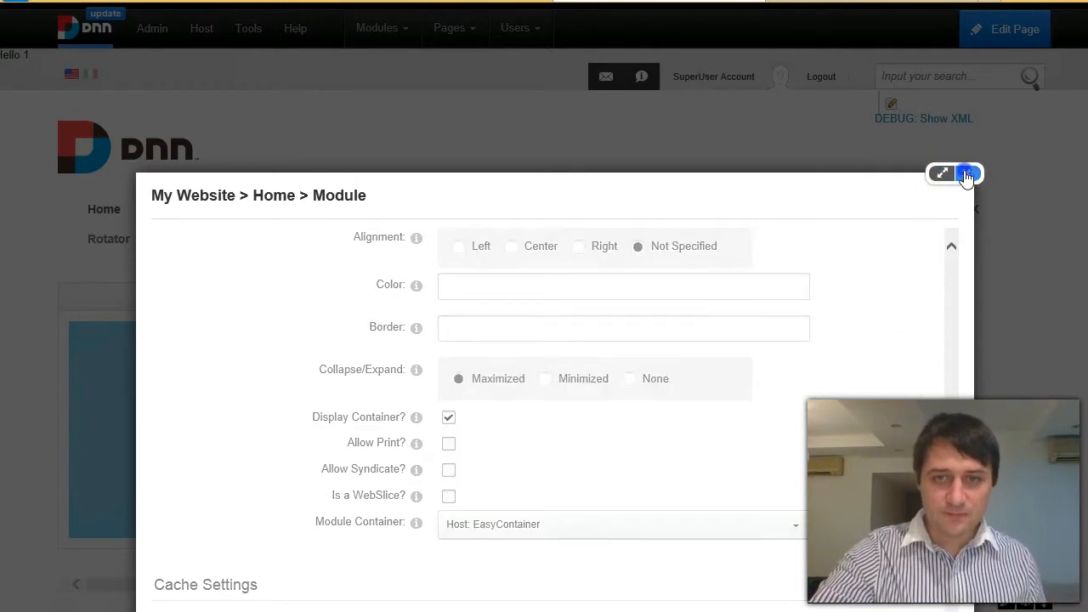
click(967, 173)
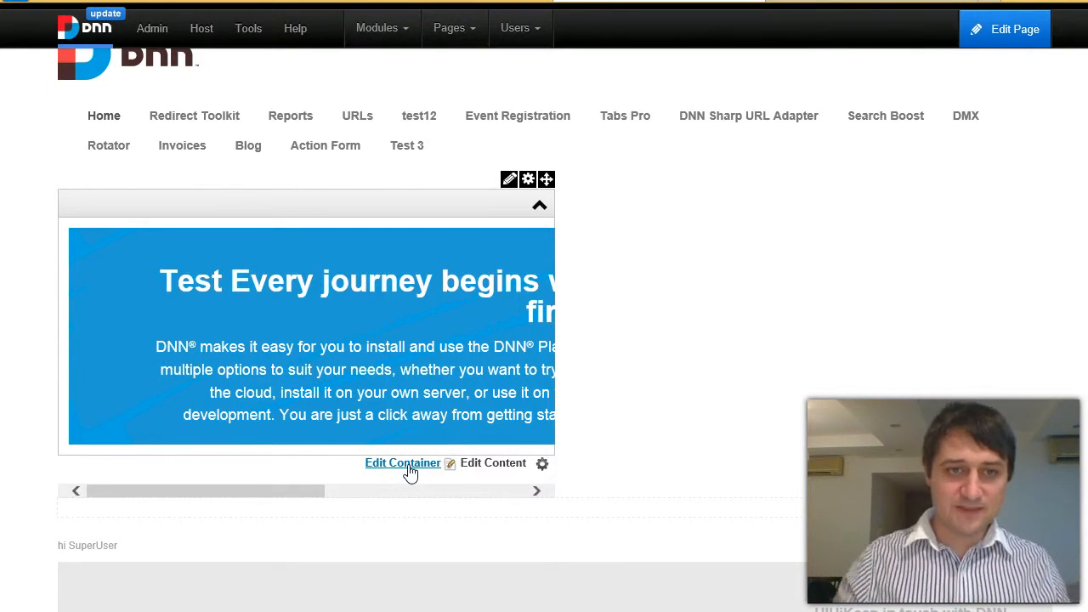
click(152, 28)
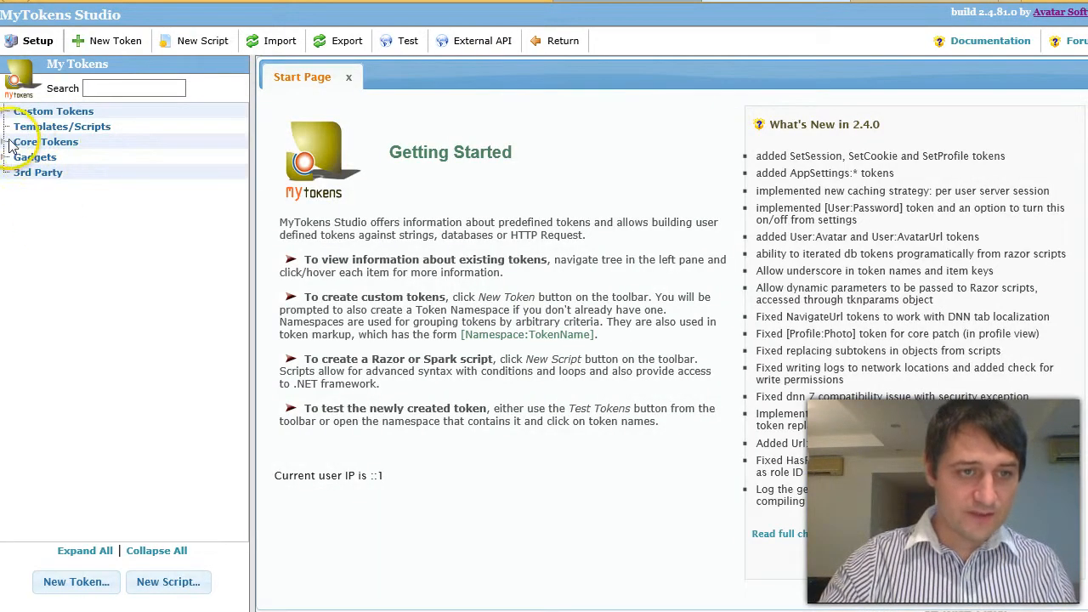
Expand Core Tokens and scroll to the GetOrCookie and SetCookie tokens.
click(46, 141)
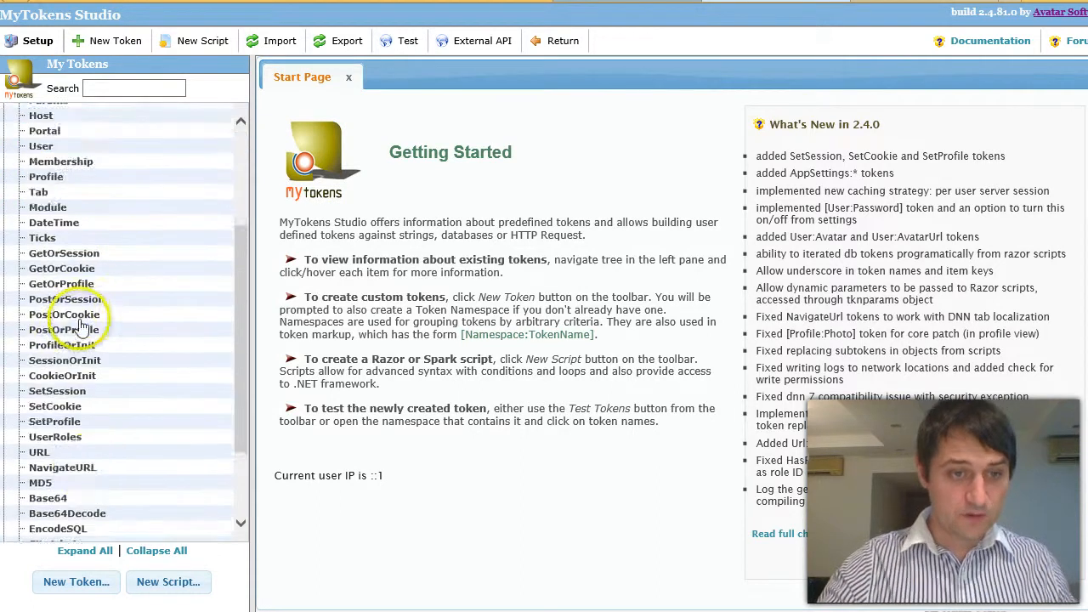
scroll(down, 3)
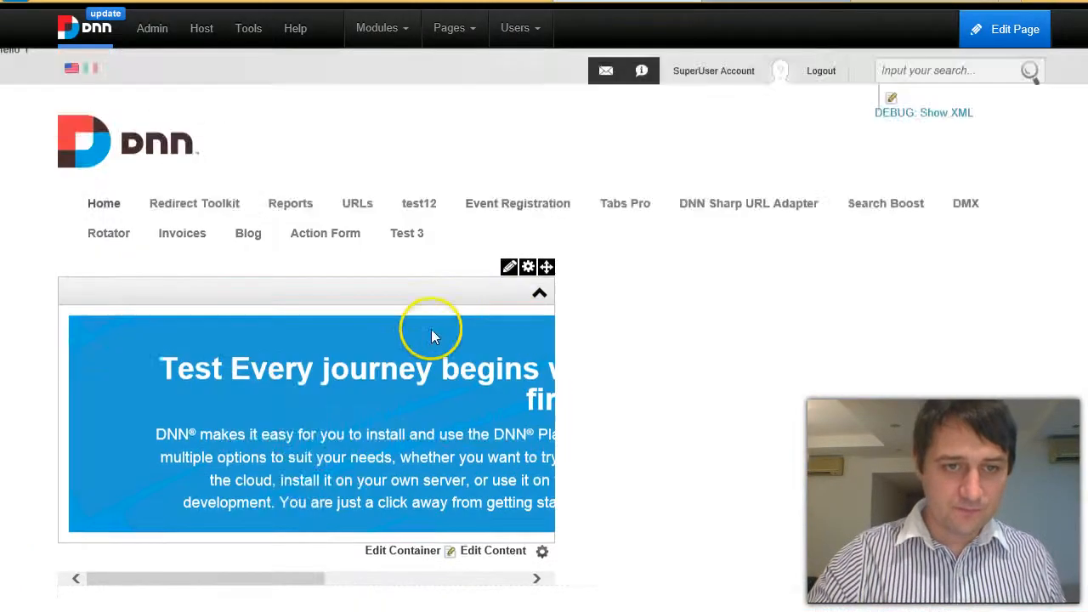
Scroll down to the banner module and open its Edit Container settings.
scroll(down, 3)
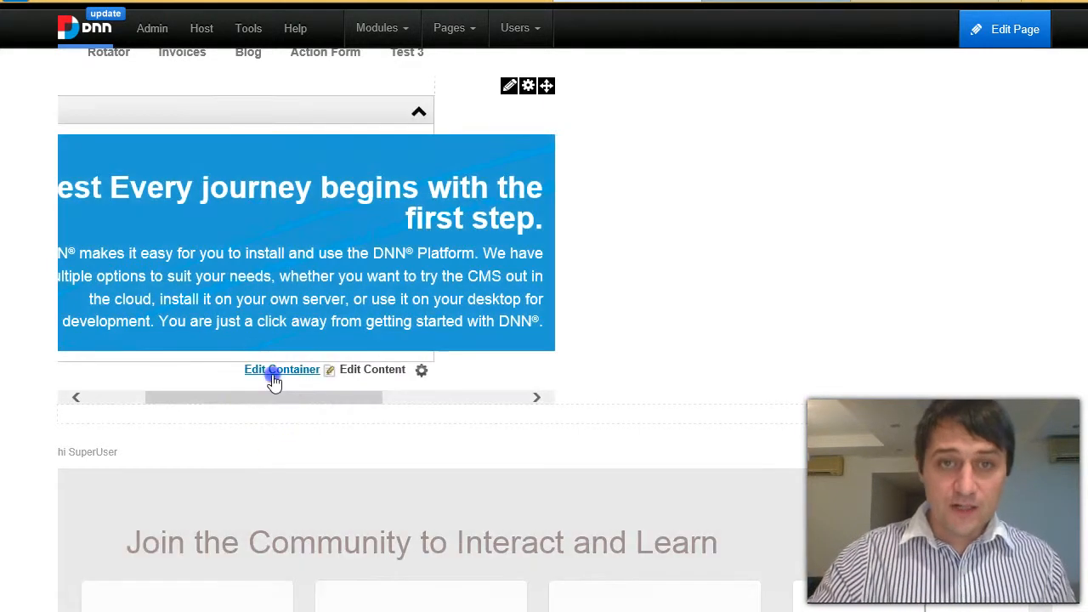
click(280, 369)
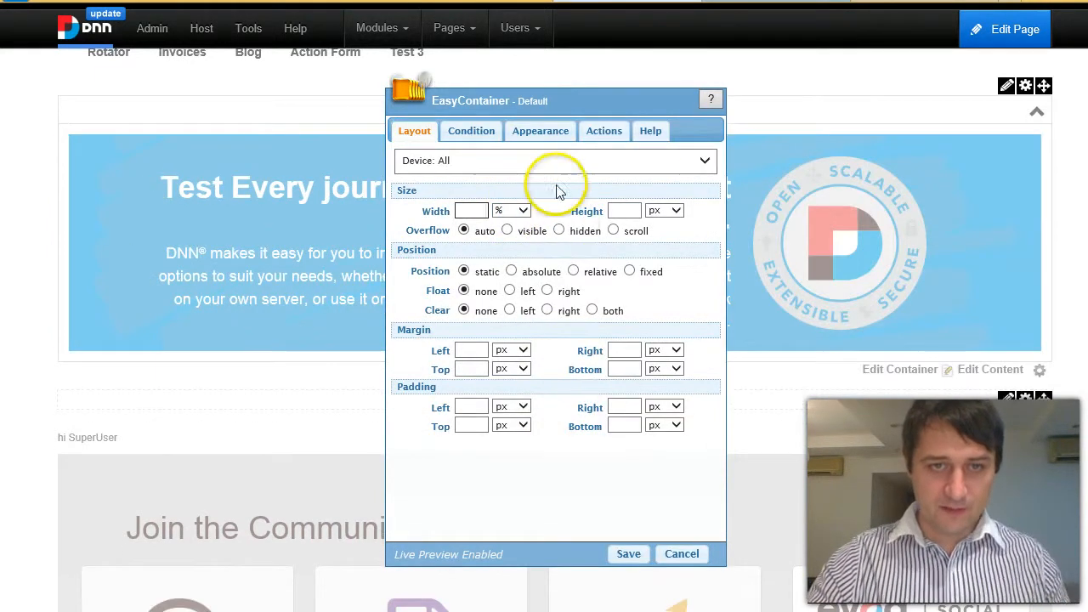
Set the banner's display condition to [Cookie:IsFirstVisit=true] == true and open the token reference.
click(470, 131)
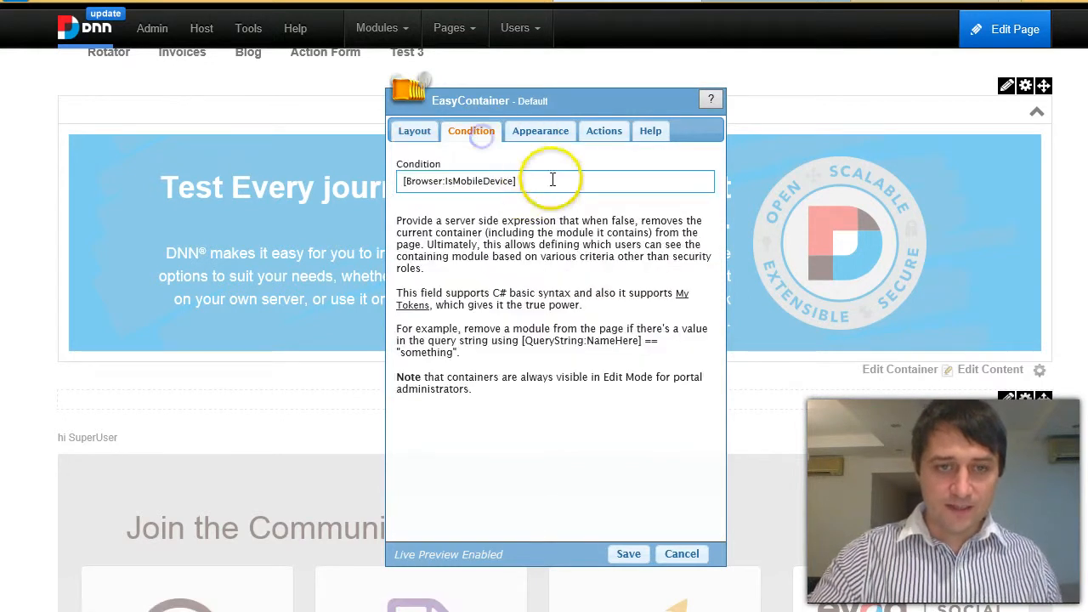
double_click(423, 181)
text(Cooki)
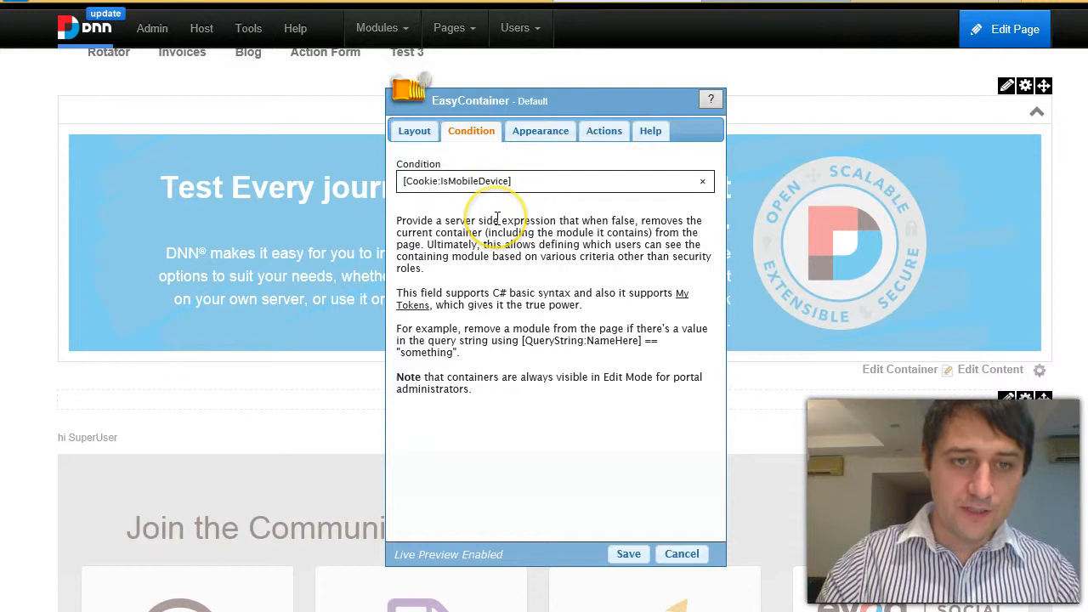
double_click(473, 181)
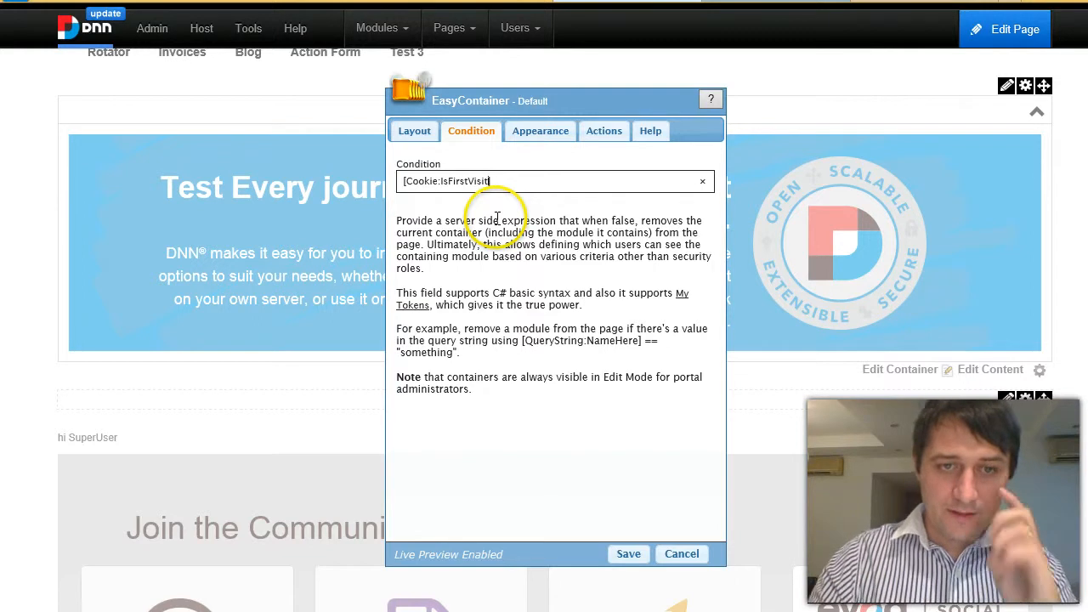
text(==)
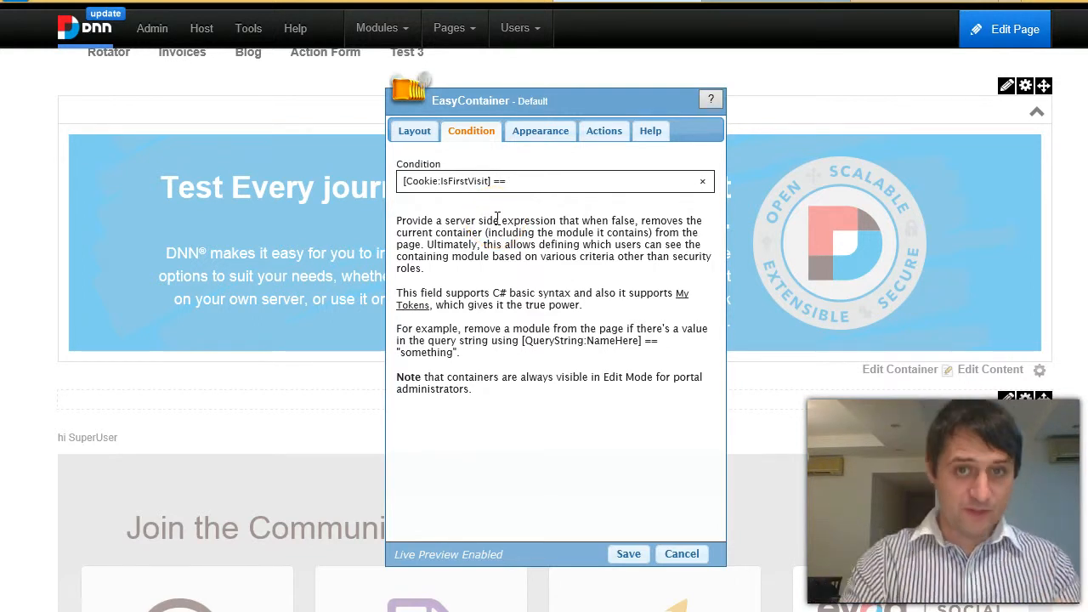
text(f)
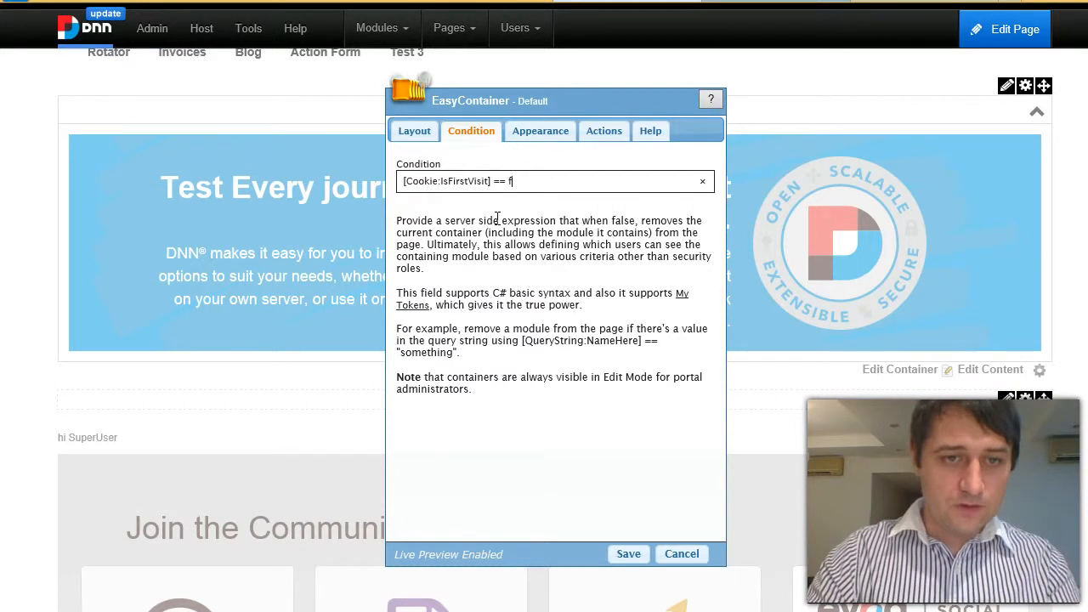
text(rue)
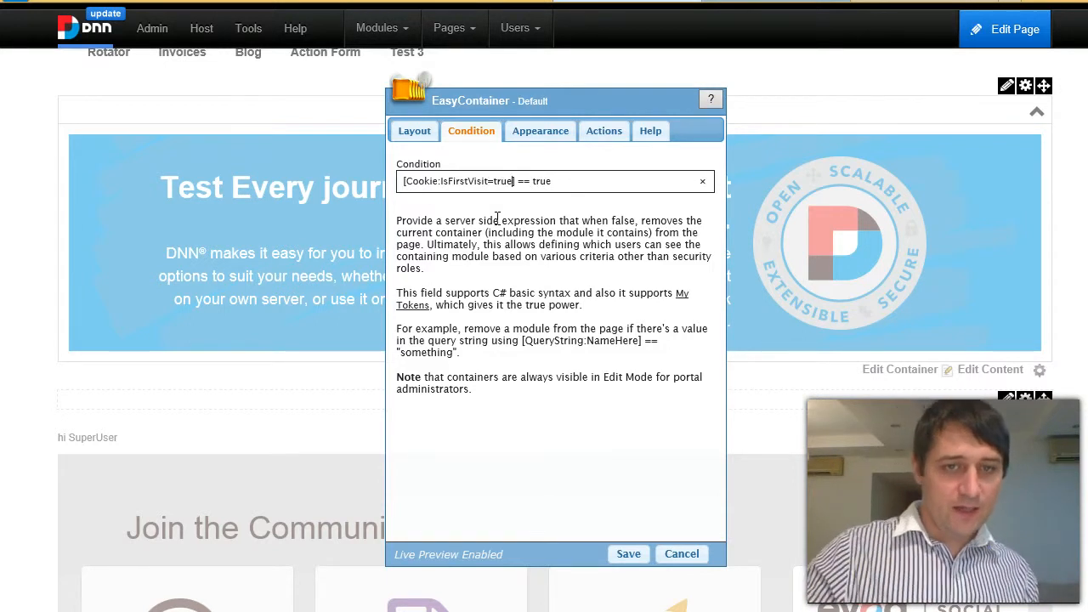
double_click(461, 181)
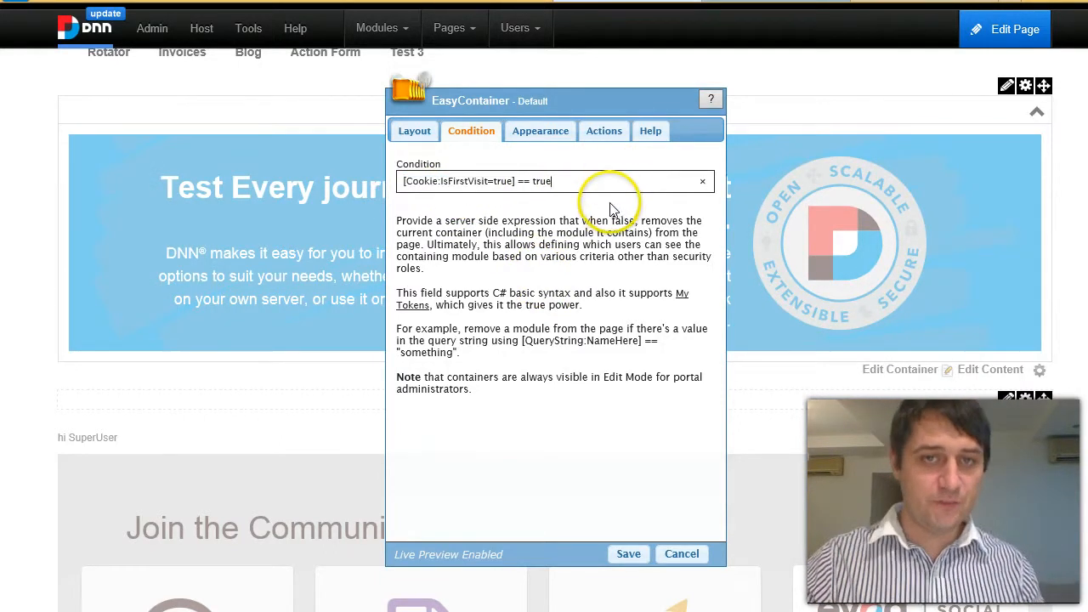
mouse_move(680, 471)
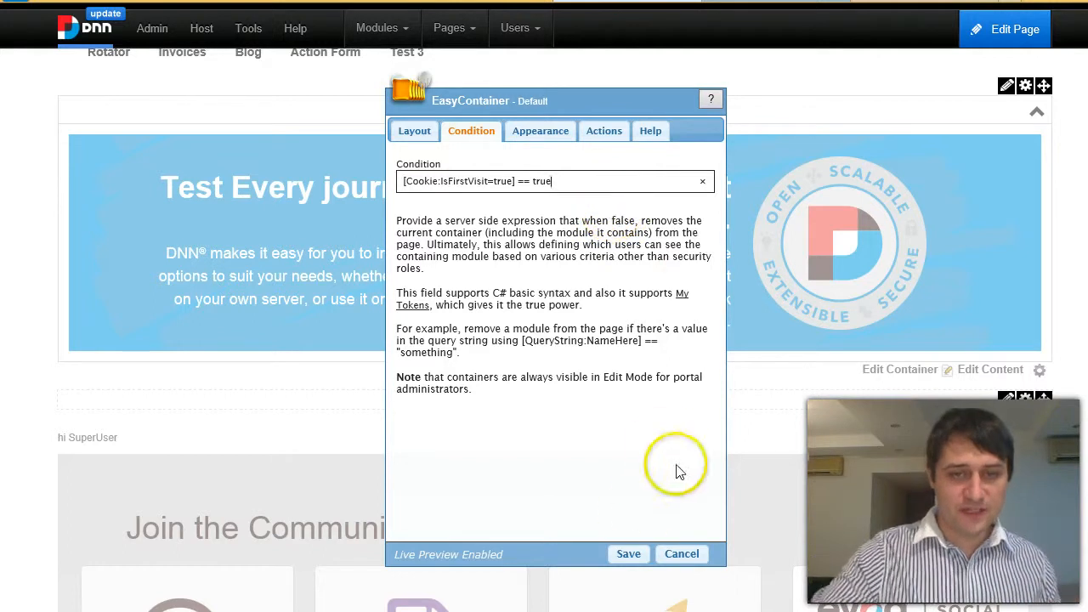
click(628, 553)
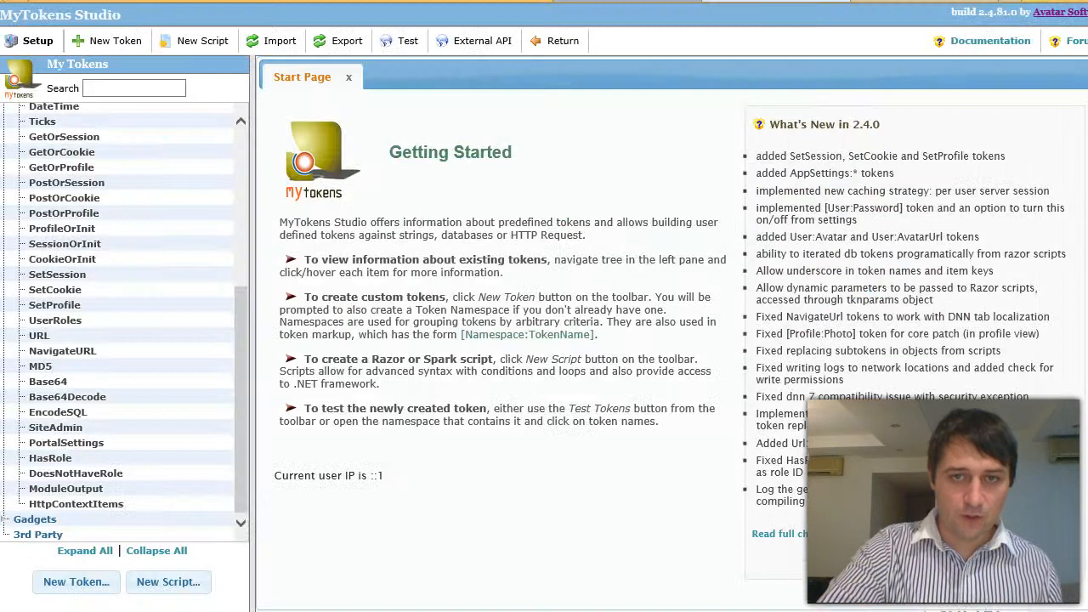
Show the SetCookie token's description and select its name in MyTokens Studio.
click(54, 289)
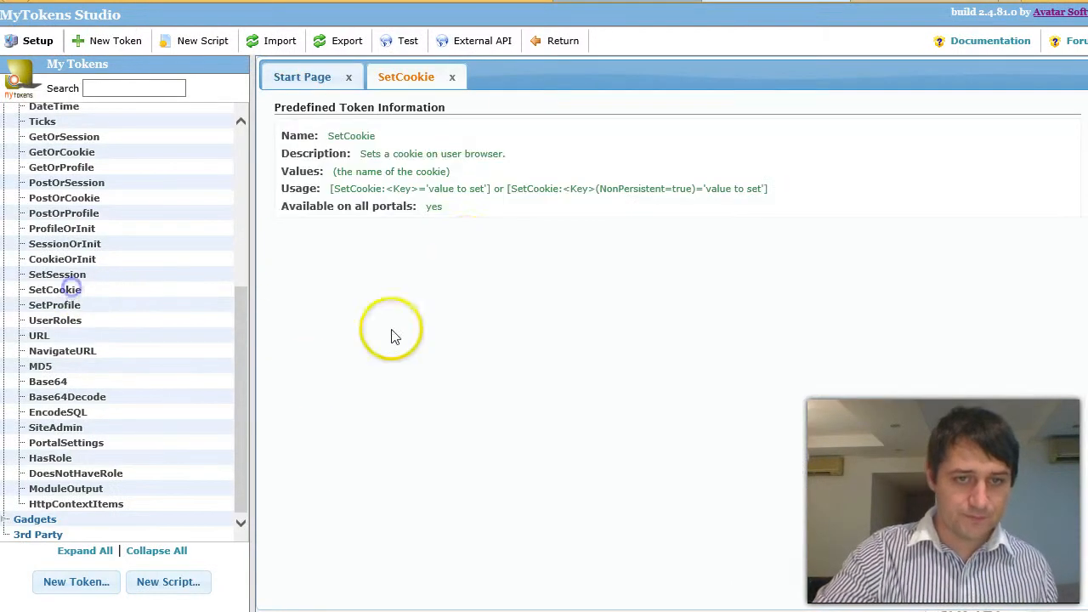
double_click(356, 188)
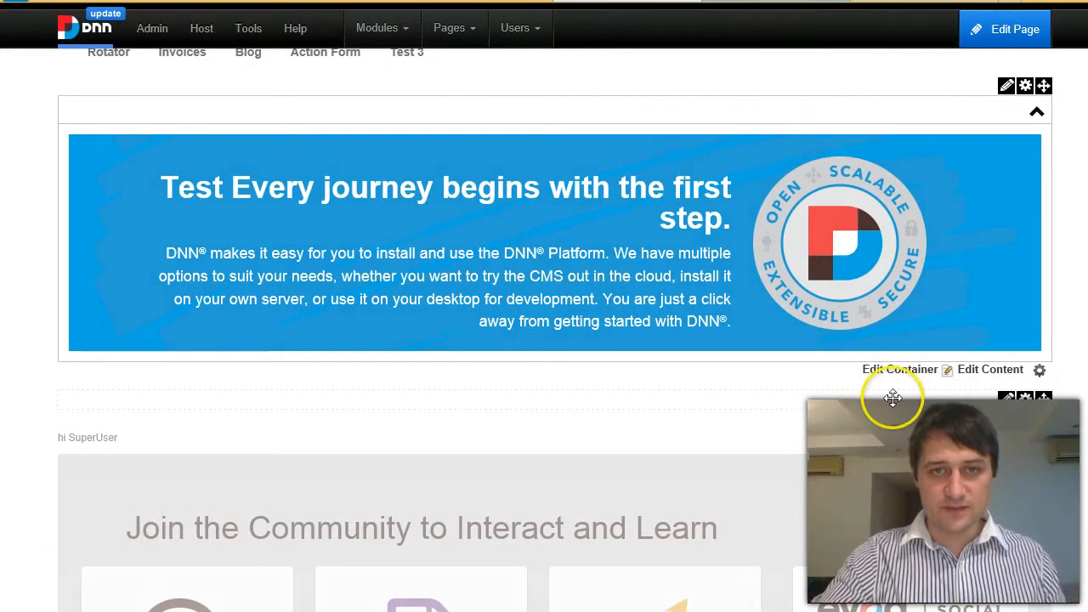
mouse_move(856, 400)
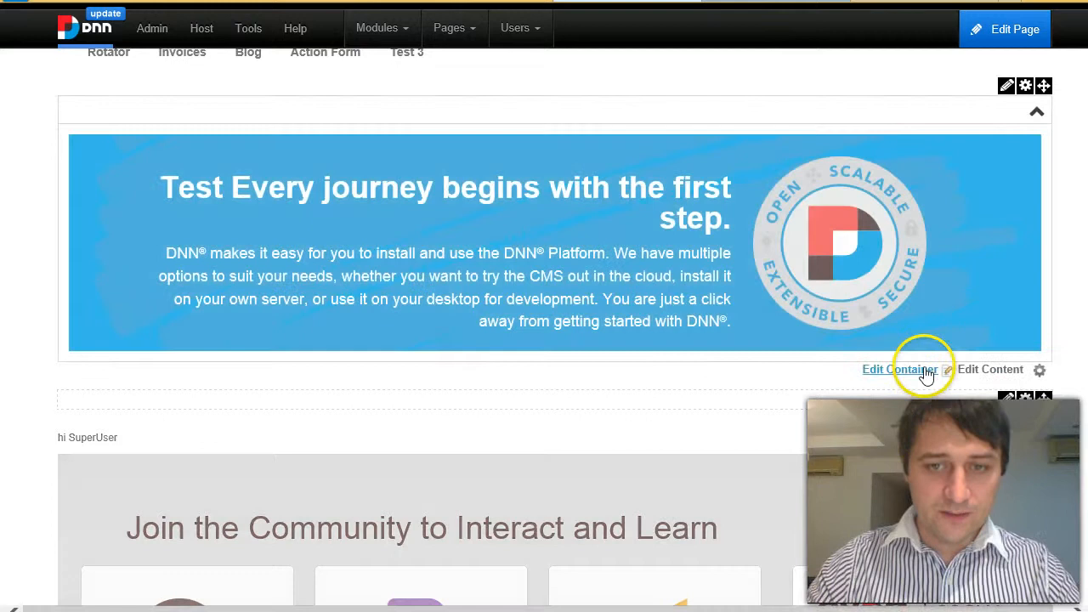
Open the banner module's content editor from the controls below the banner.
click(899, 369)
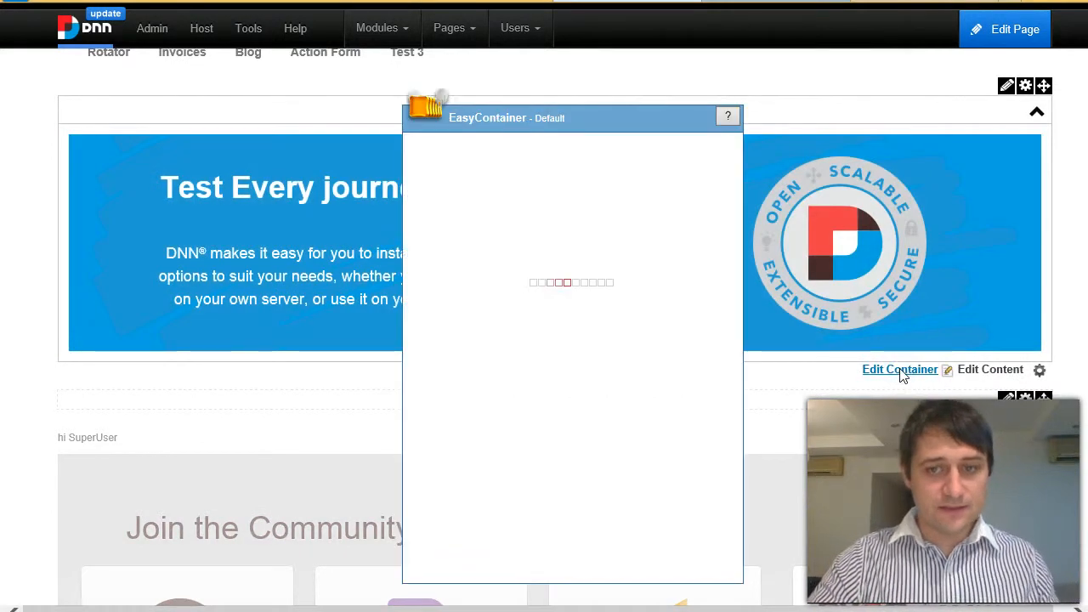
click(899, 369)
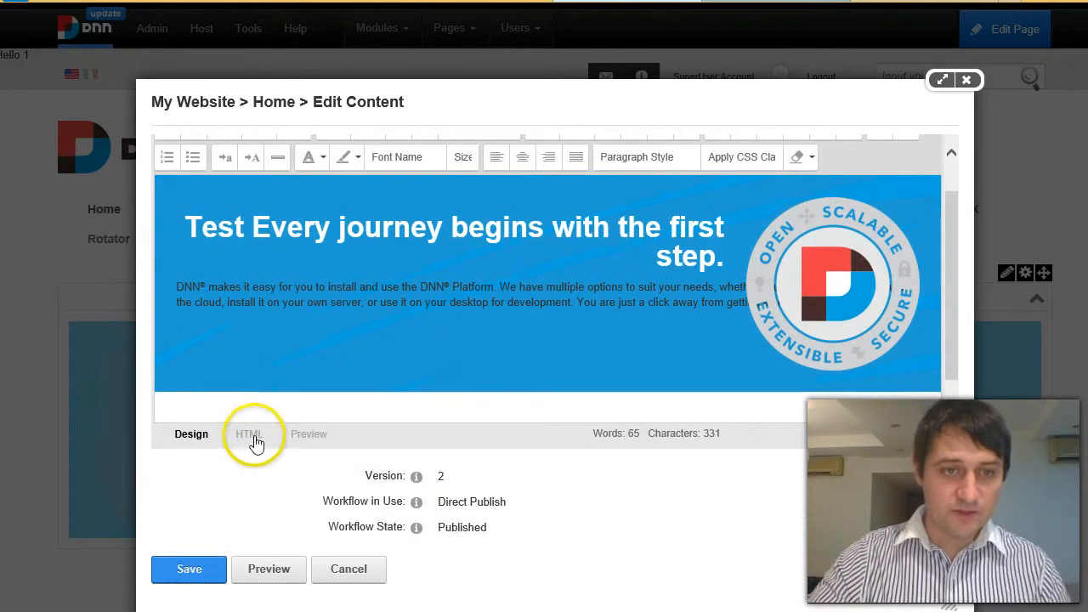
Insert [SetCookie:isFirstTime=false] at the top of the banner HTML and save it.
click(247, 433)
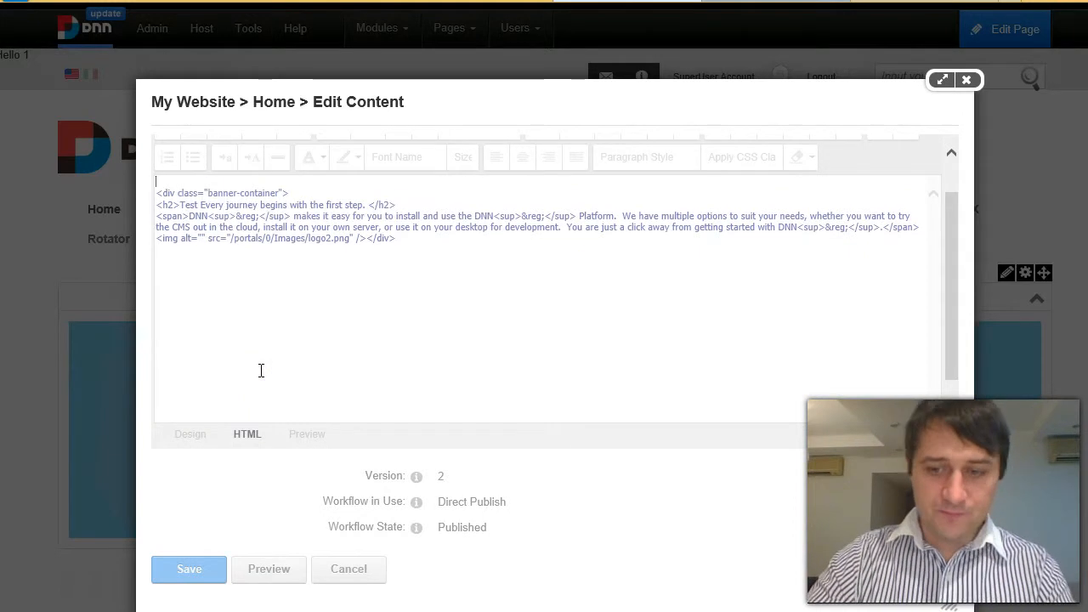
text([SetCookie:])
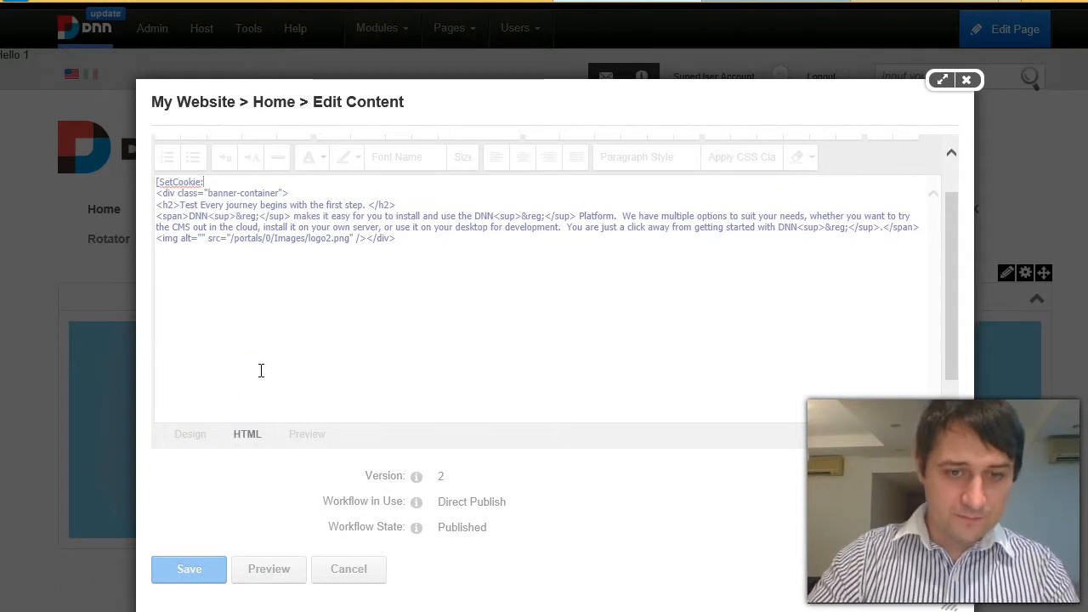
text(isFirstTime)
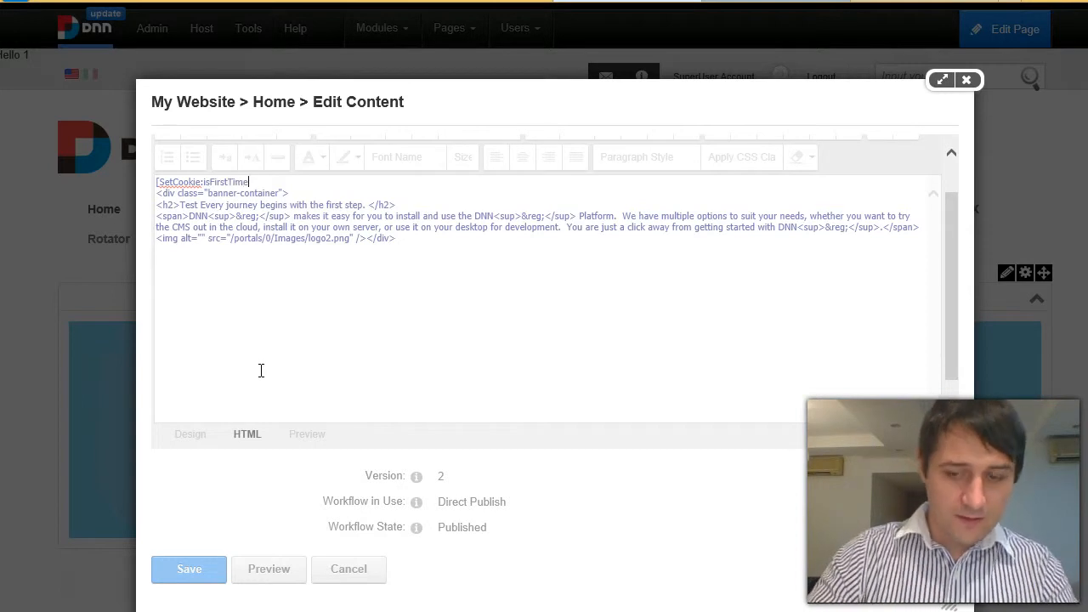
text(=t)
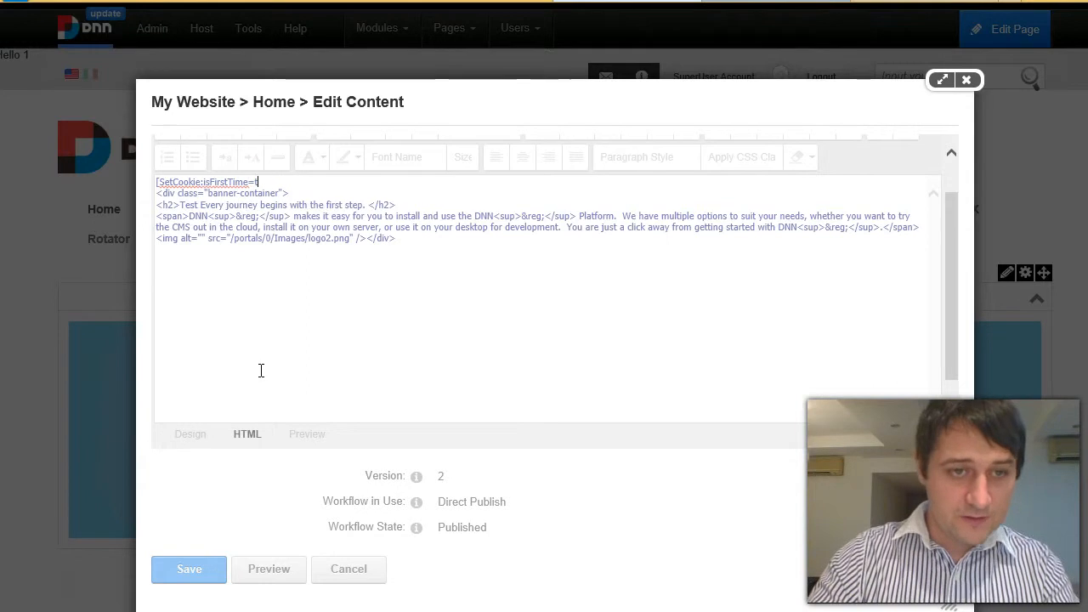
text(false])
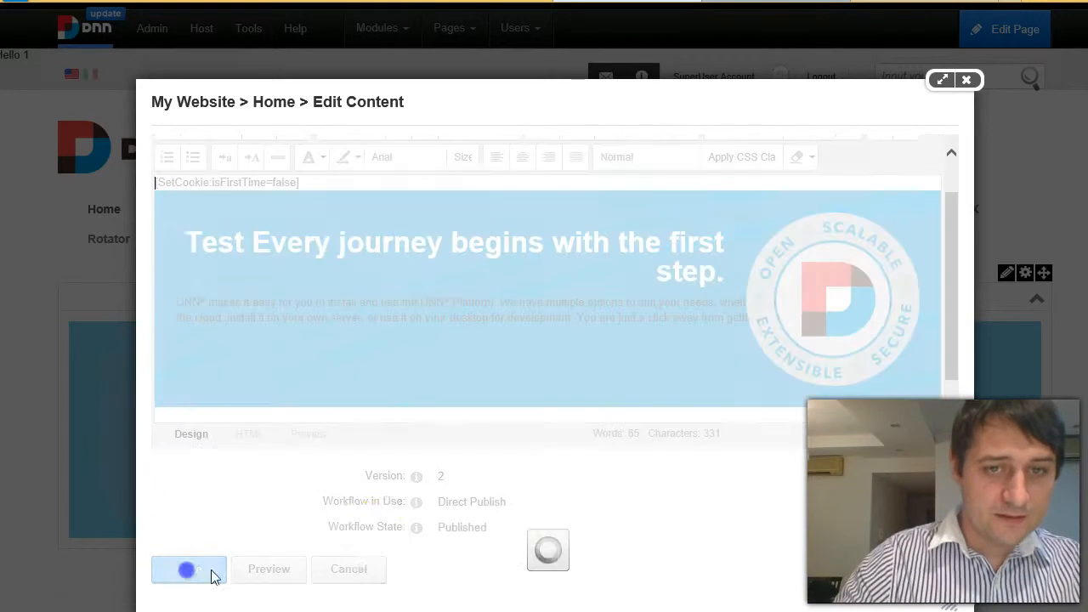
click(188, 568)
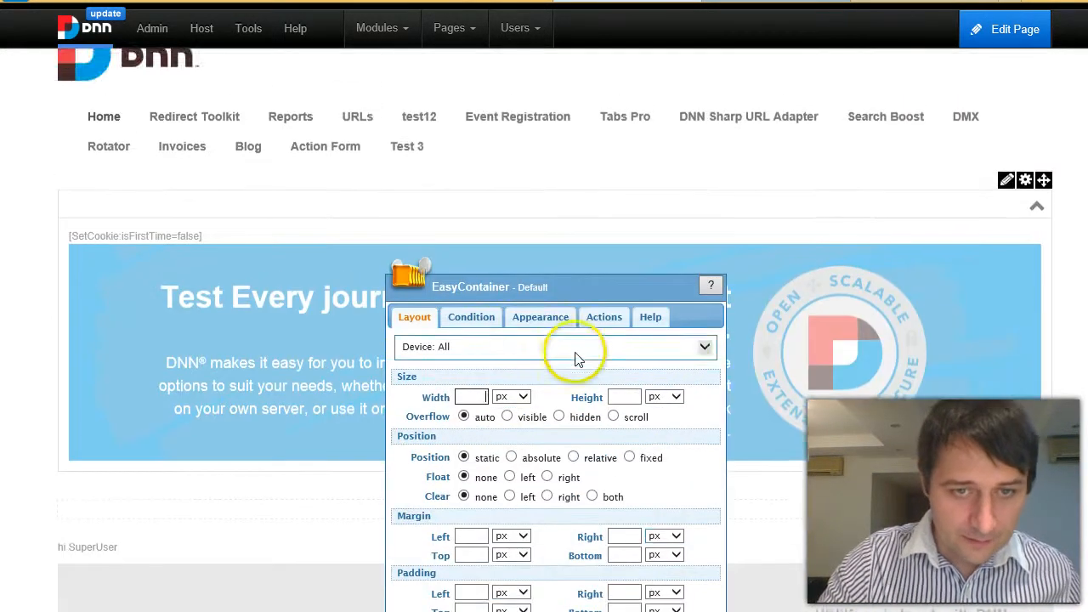
Review the condition [Cookie:IsFirstTime=true] == true and save the container settings.
click(471, 316)
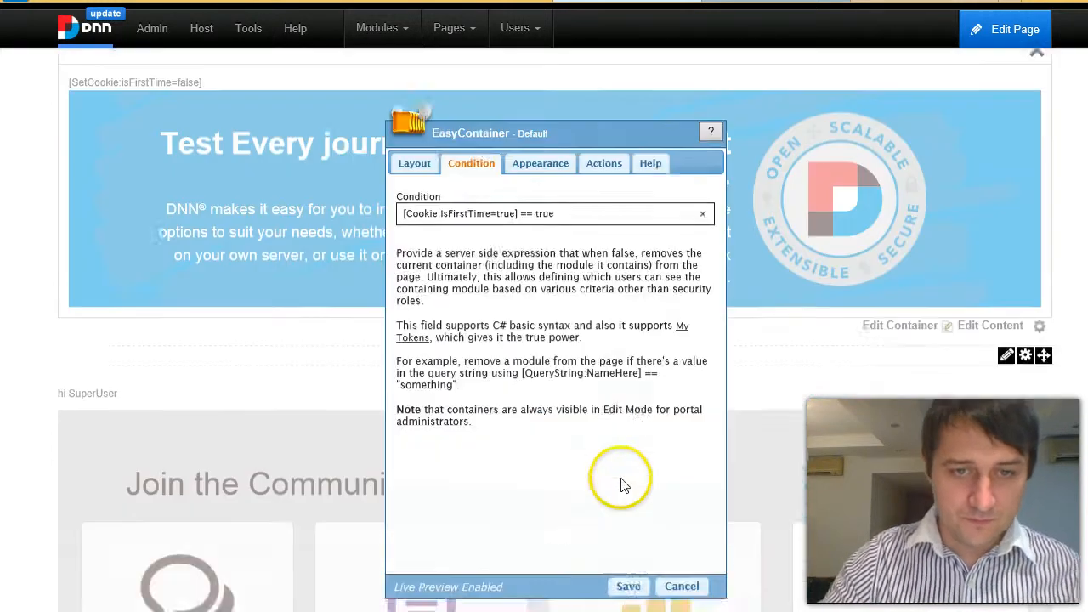
click(628, 585)
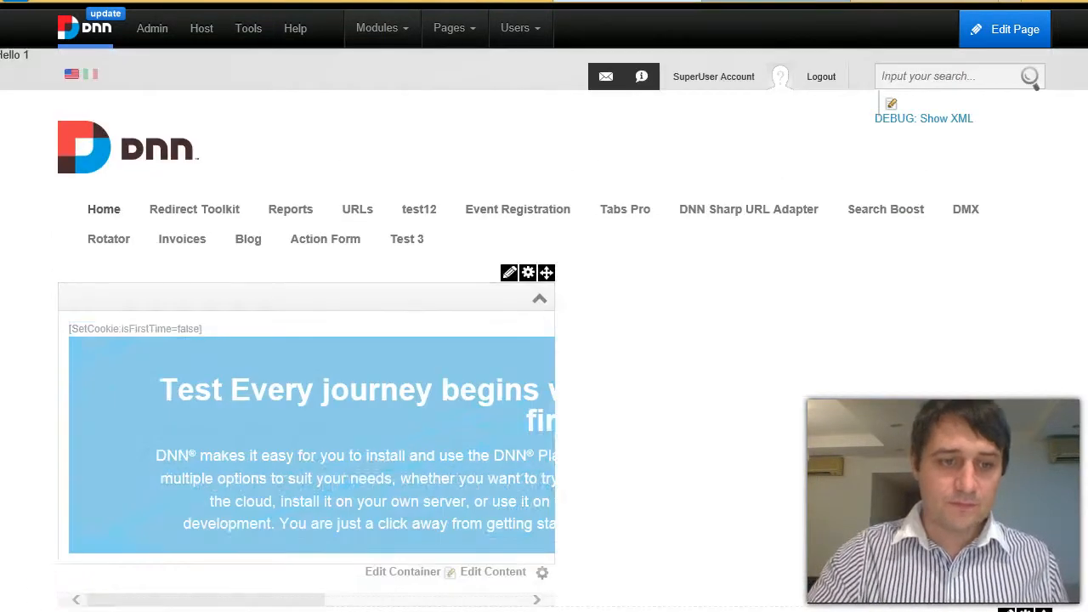
Close edit mode to view the home page as a visitor, then open developer tools.
click(1005, 29)
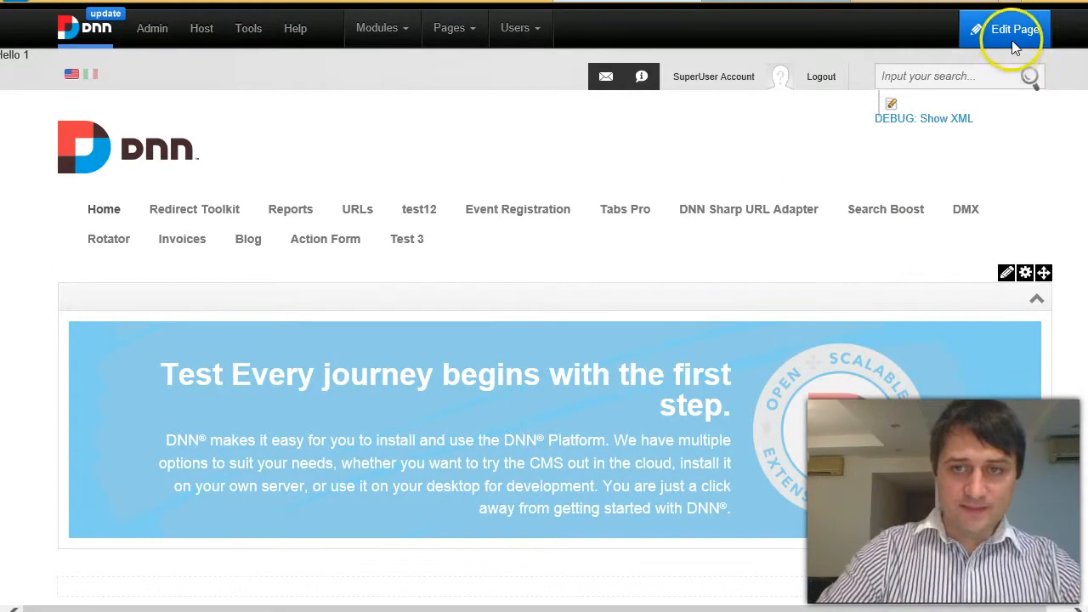
click(1013, 29)
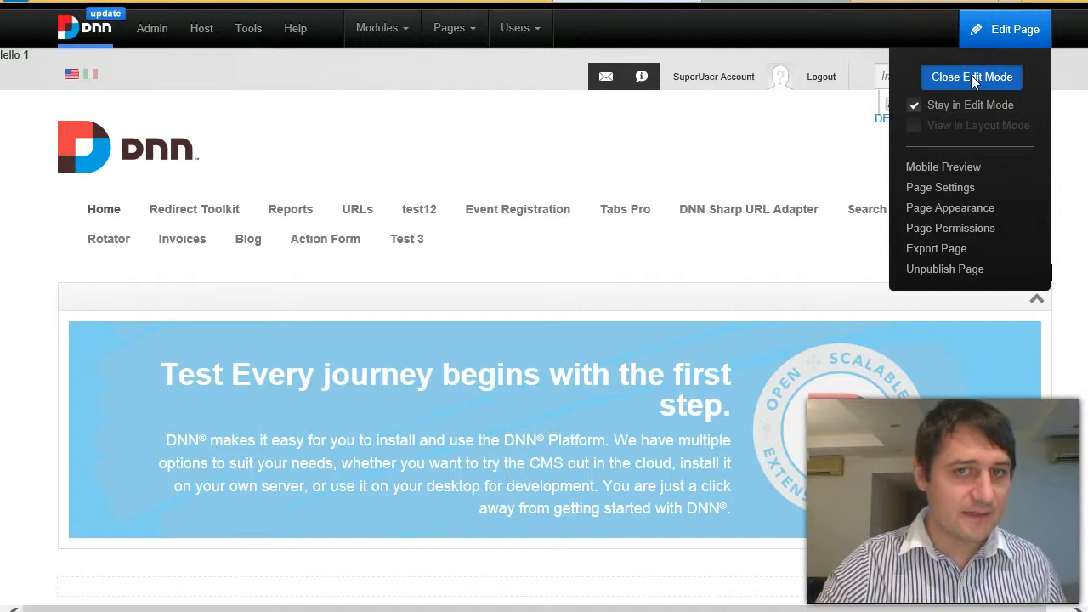
click(971, 76)
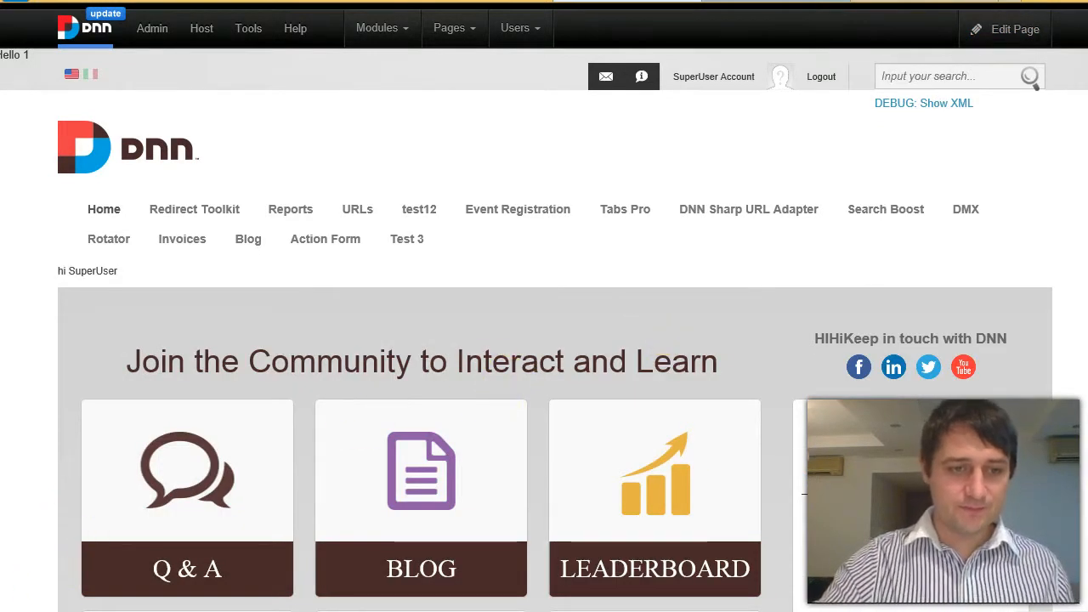
key(F12)
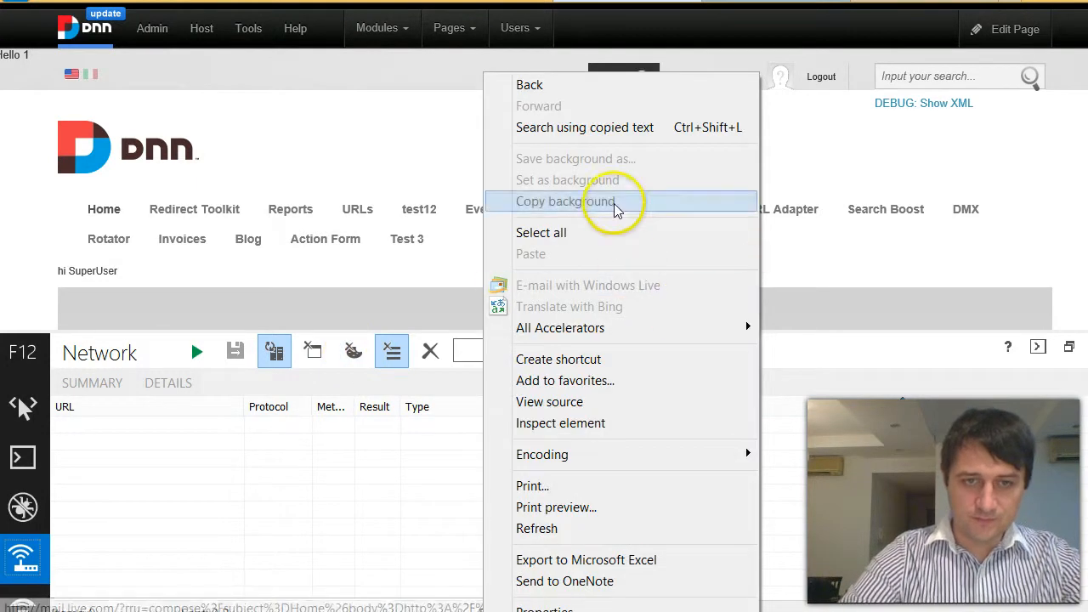
Refresh the home page twice to check banner visibility, then clear the site's cookies.
click(536, 528)
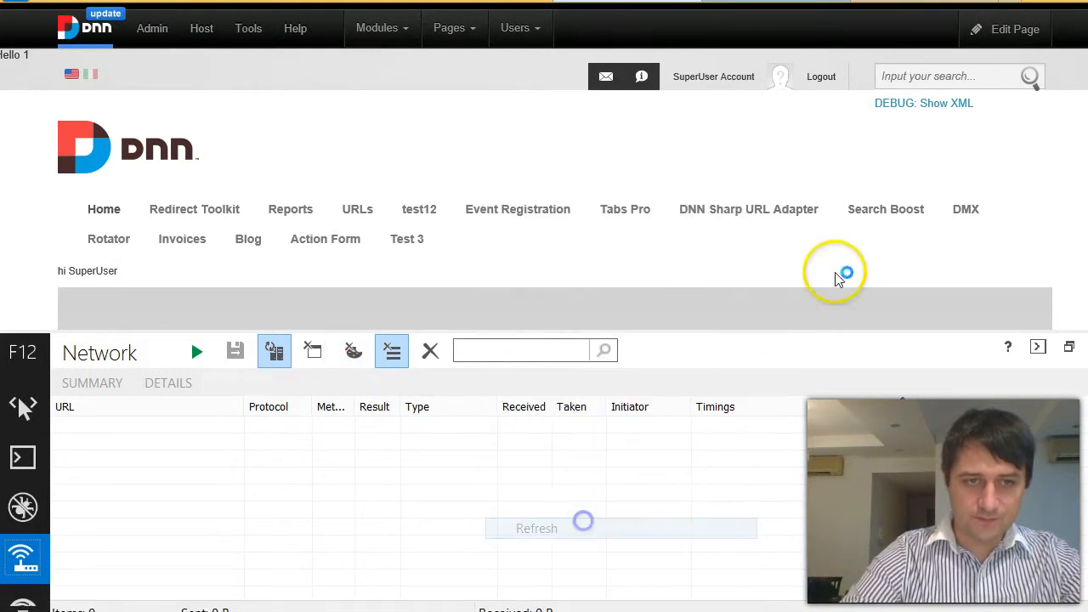
scroll(down, 3)
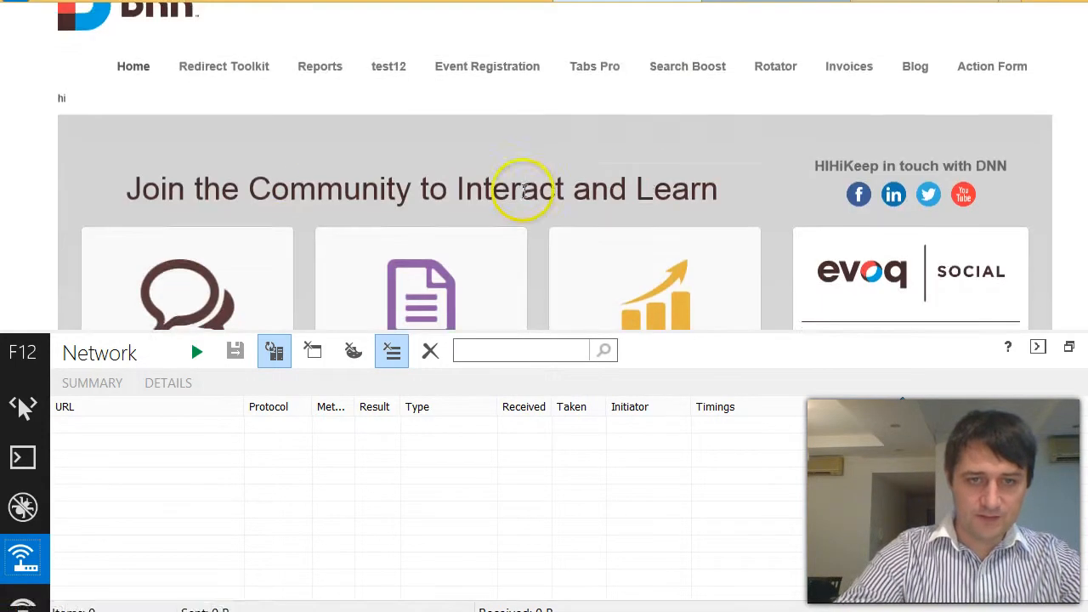
scroll(down, 3)
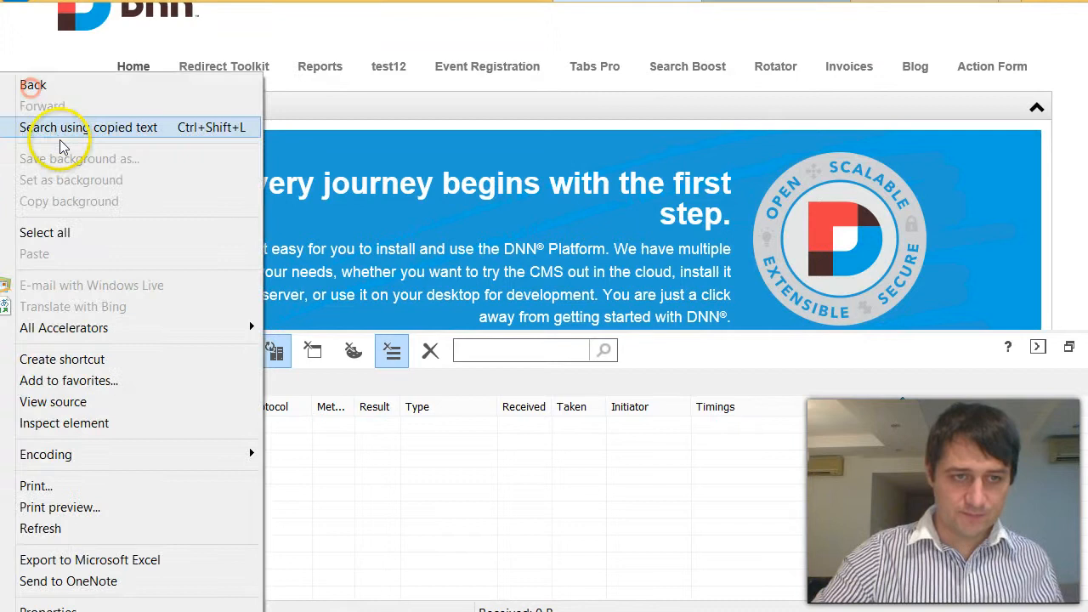
mouse_move(41, 527)
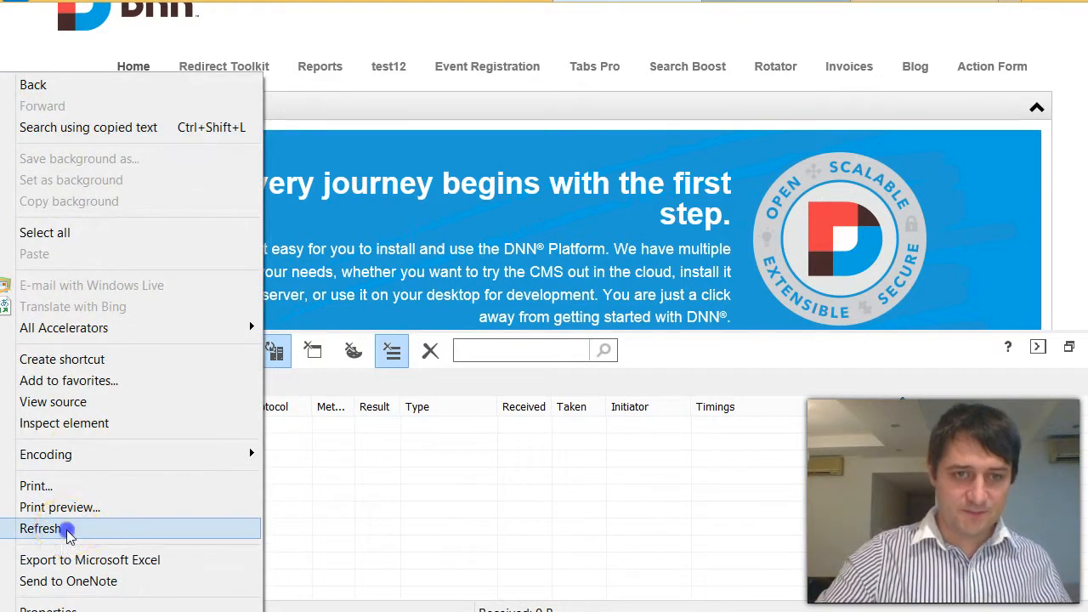
click(41, 527)
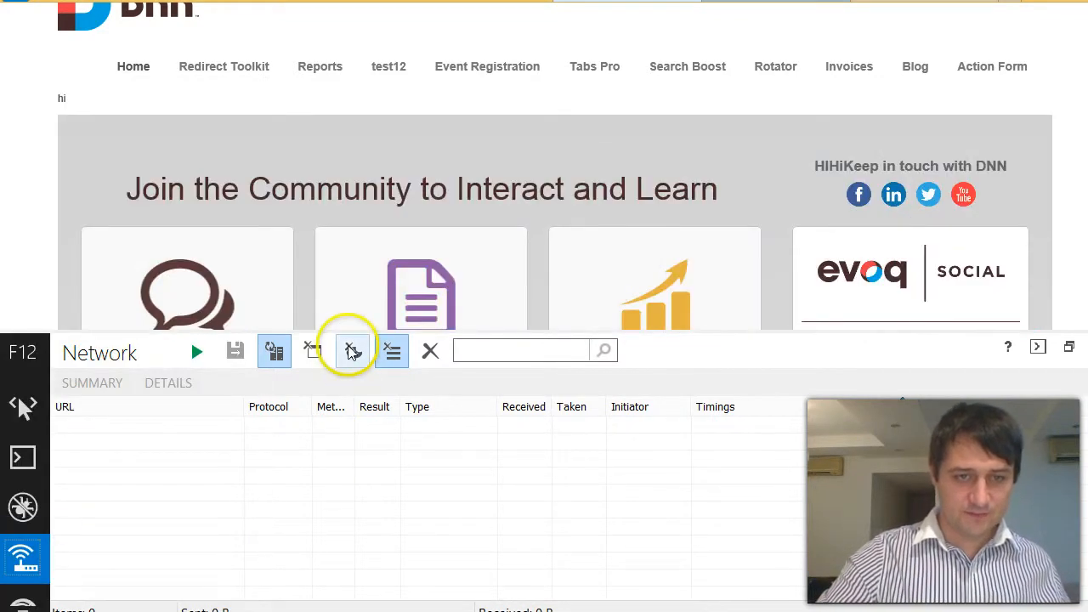
click(351, 350)
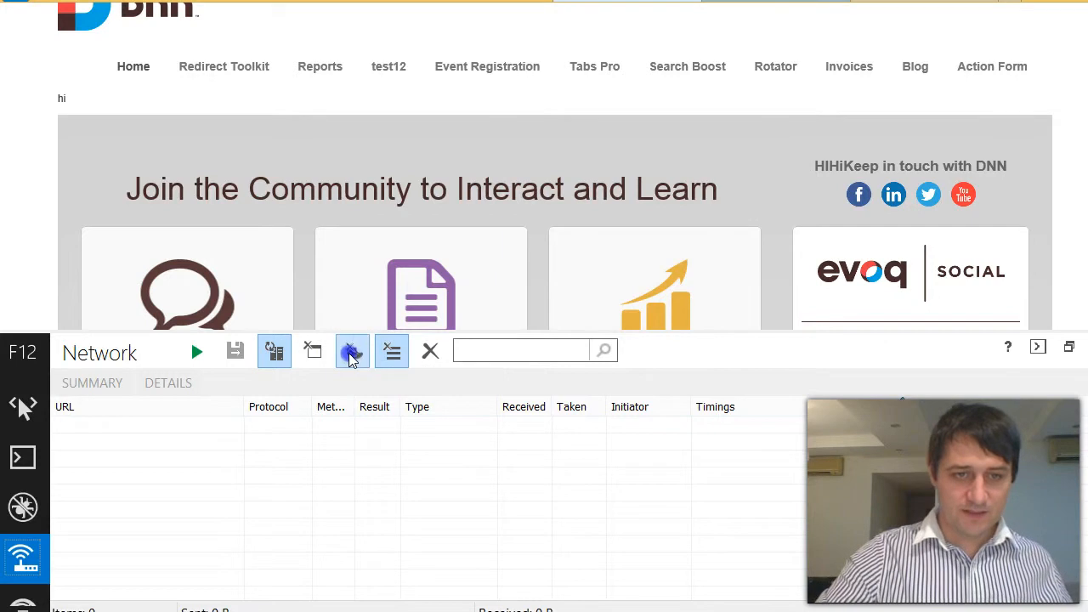